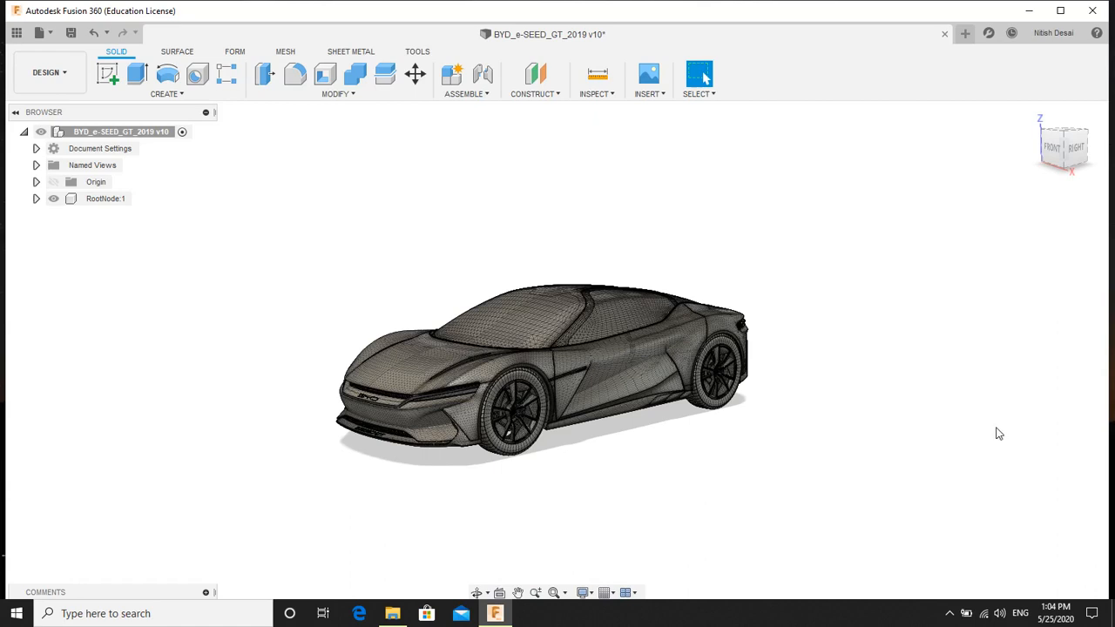
mouse_move(979, 443)
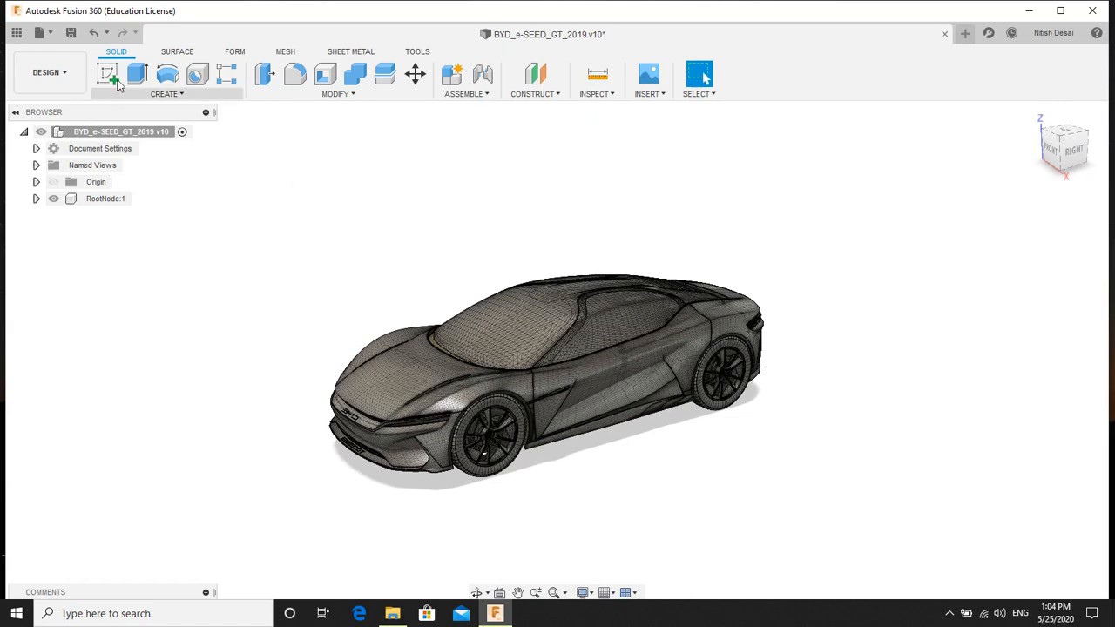
Switch from the Design workspace to the Render workspace via the workspace dropdown.
left_click(45, 73)
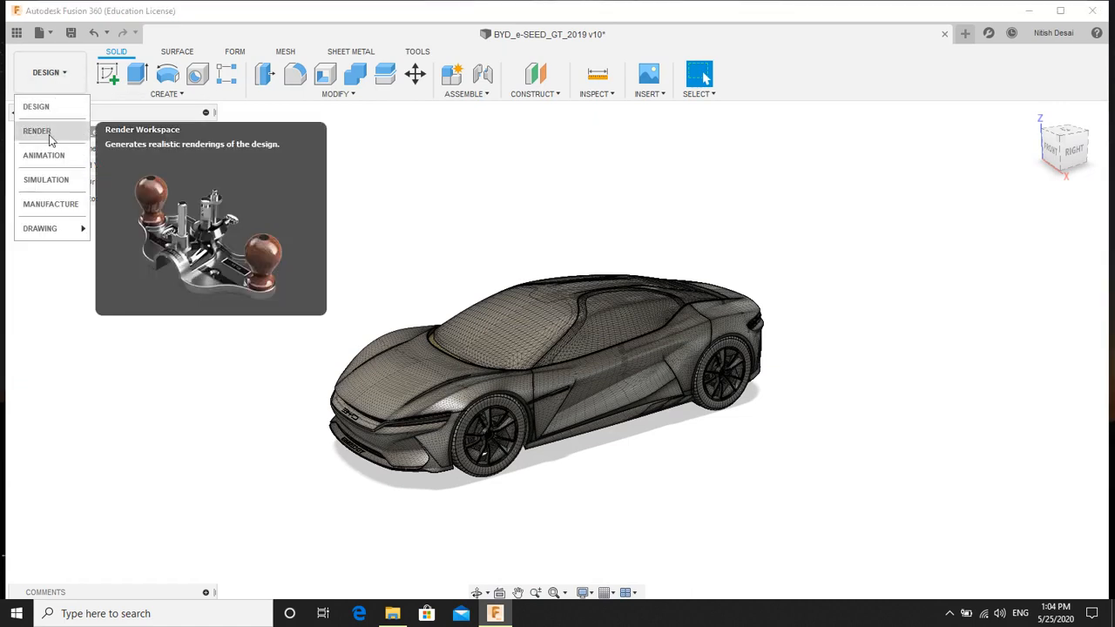
left_click(37, 130)
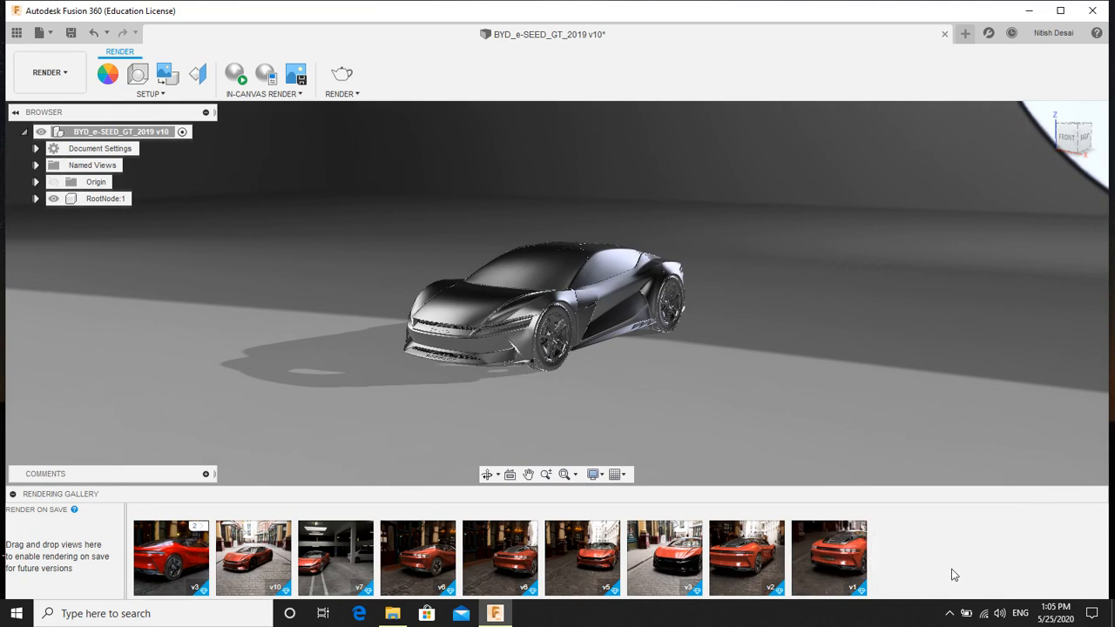
mouse_move(930, 578)
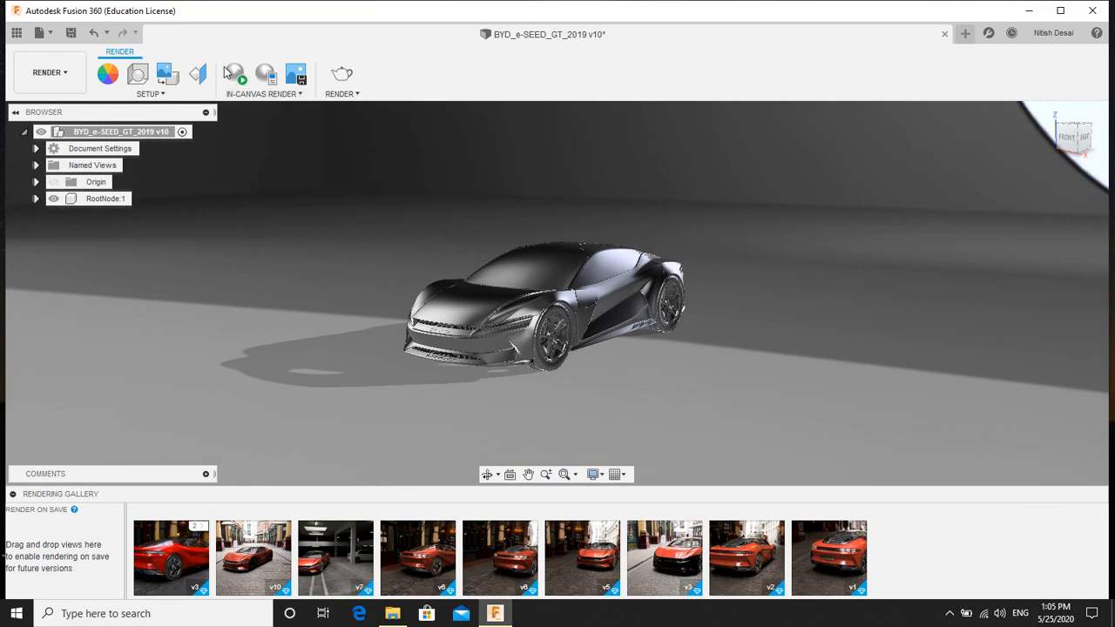
left_click(237, 73)
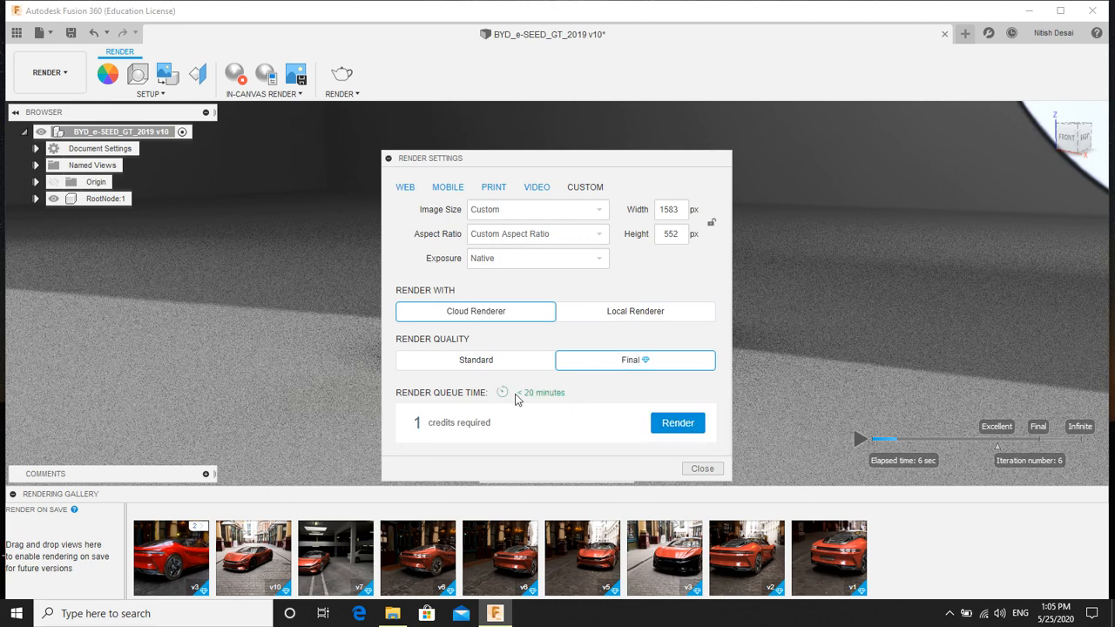
mouse_move(522, 400)
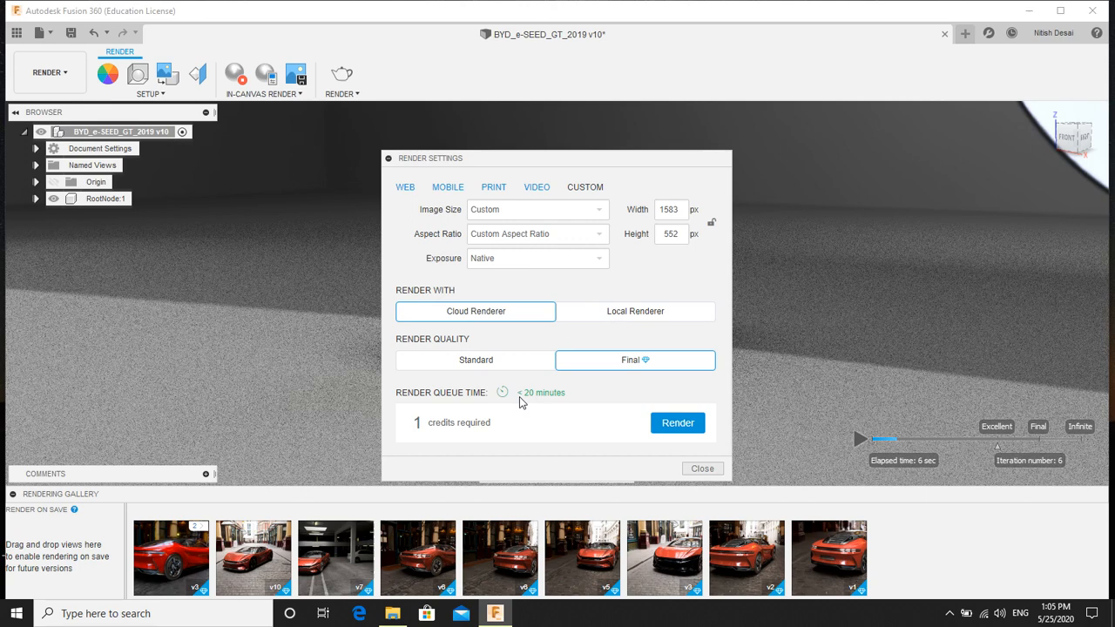
mouse_move(530, 403)
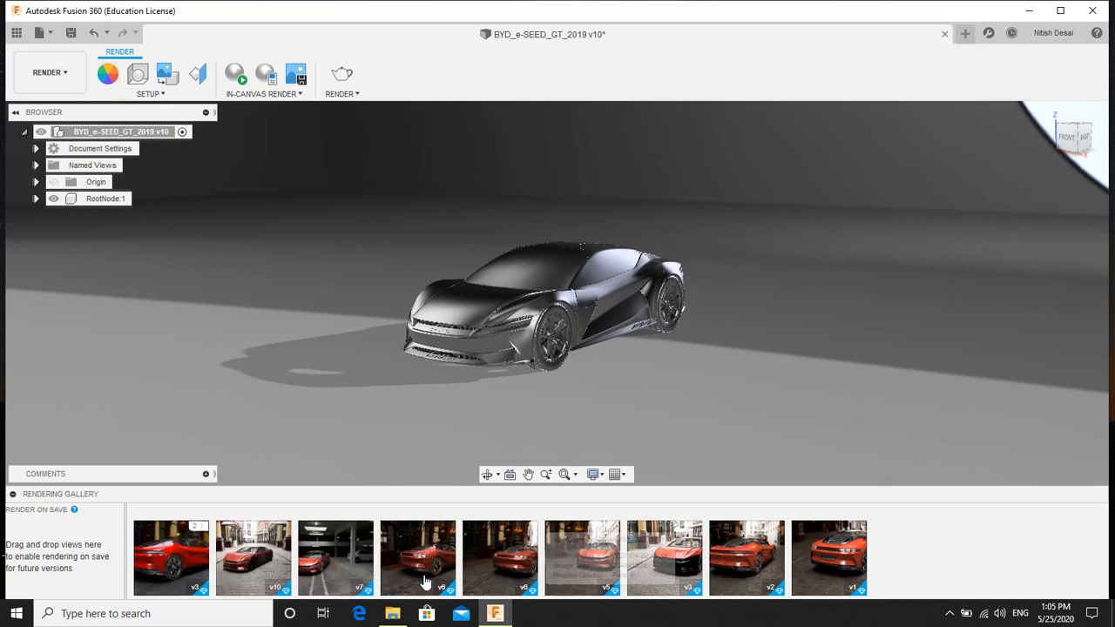
mouse_move(664, 558)
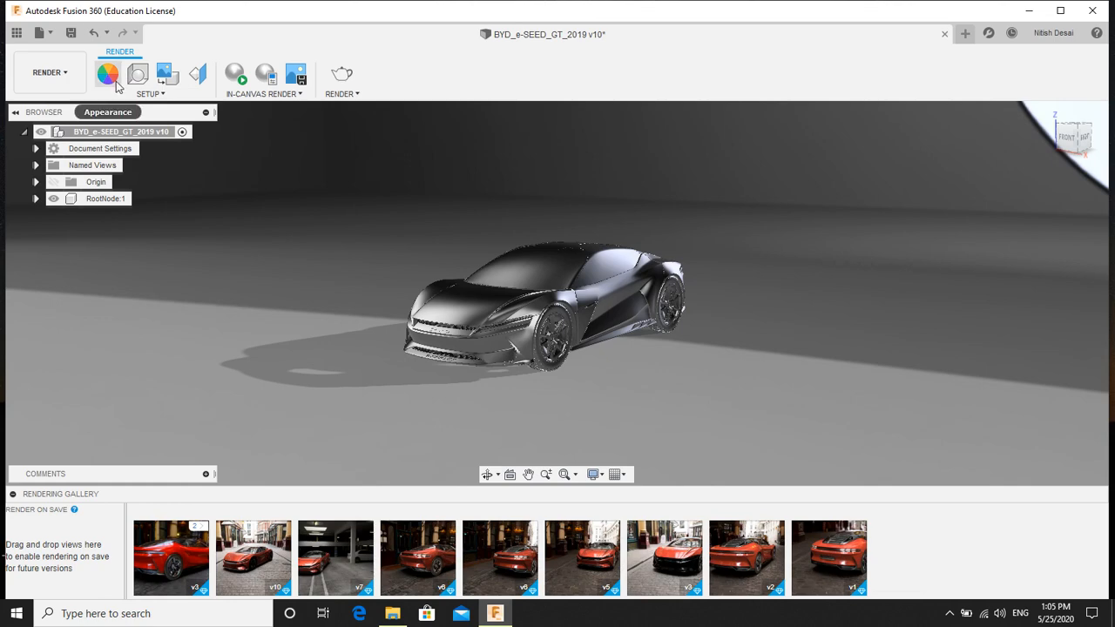
Apply Paint - Metallic (Red) from the appearance library to the car body.
left_click(108, 73)
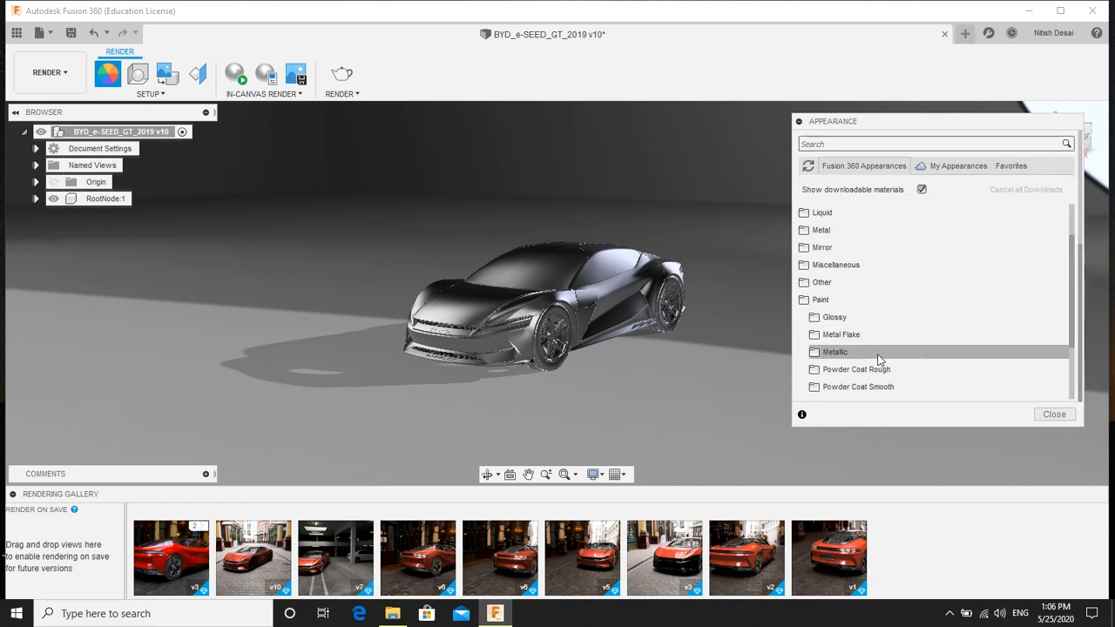
left_click(834, 352)
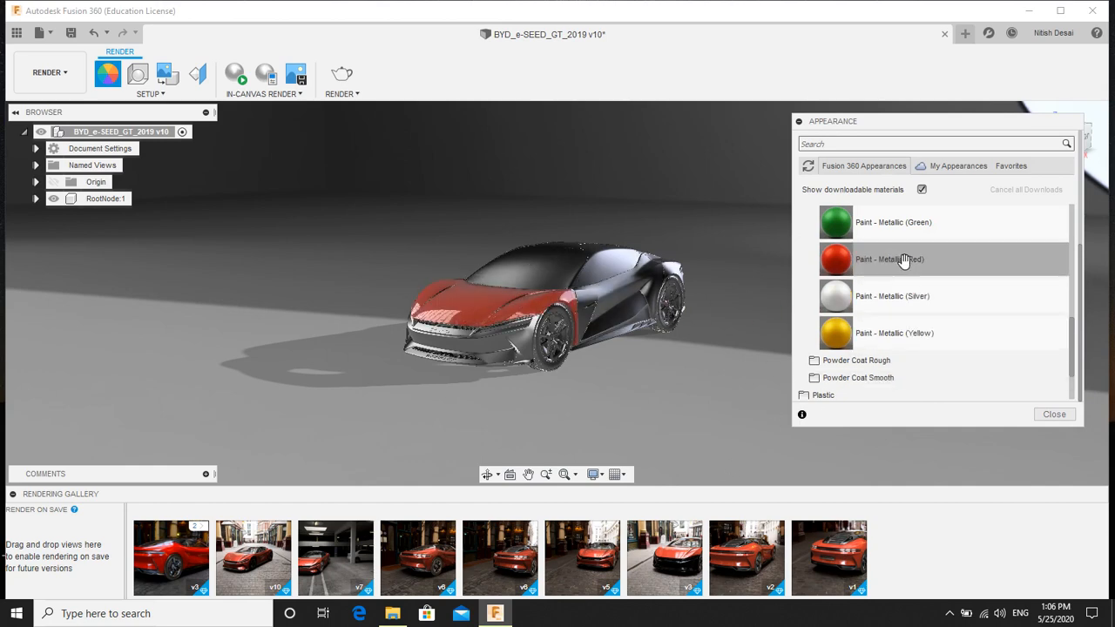
left_click(889, 258)
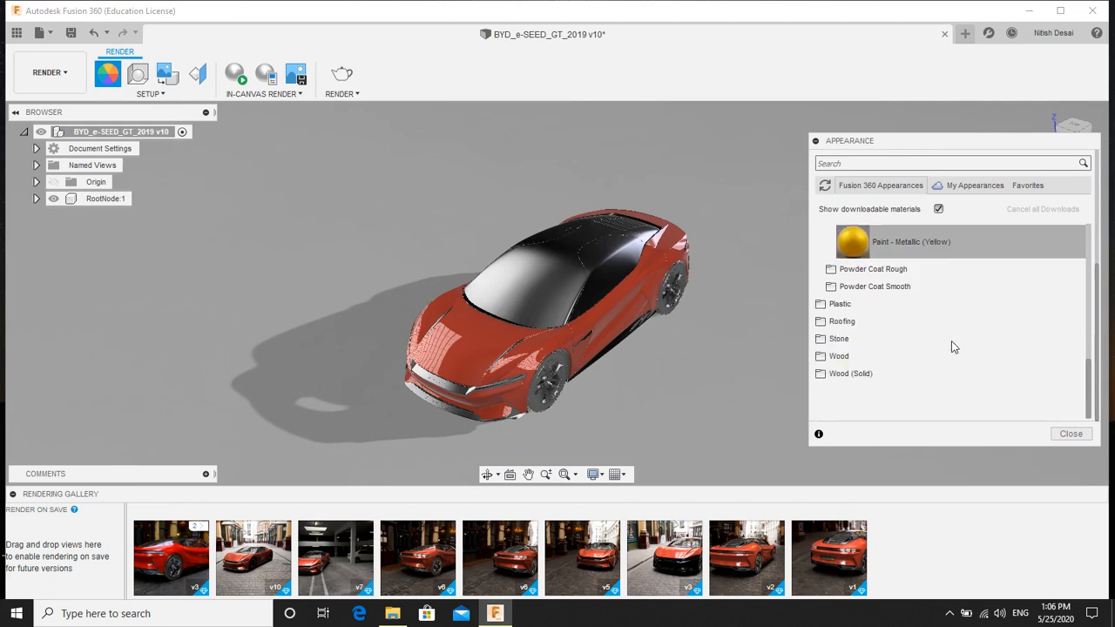
Browse the Glass > Color Density category for a dark glass material for the car.
scroll("down", 3)
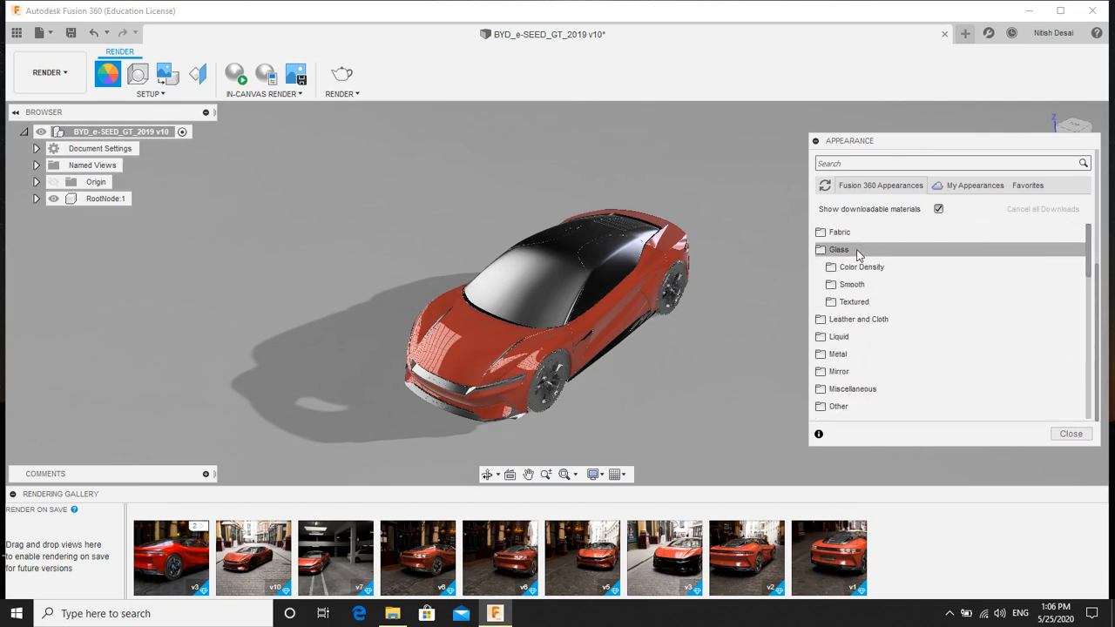
left_click(861, 266)
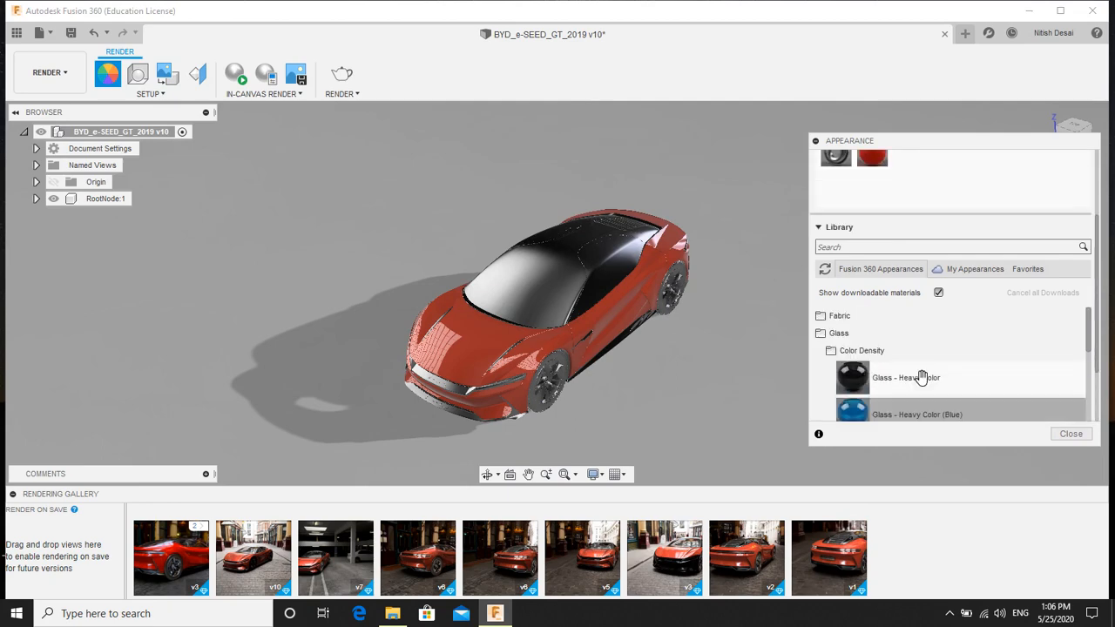
scroll("down", 3)
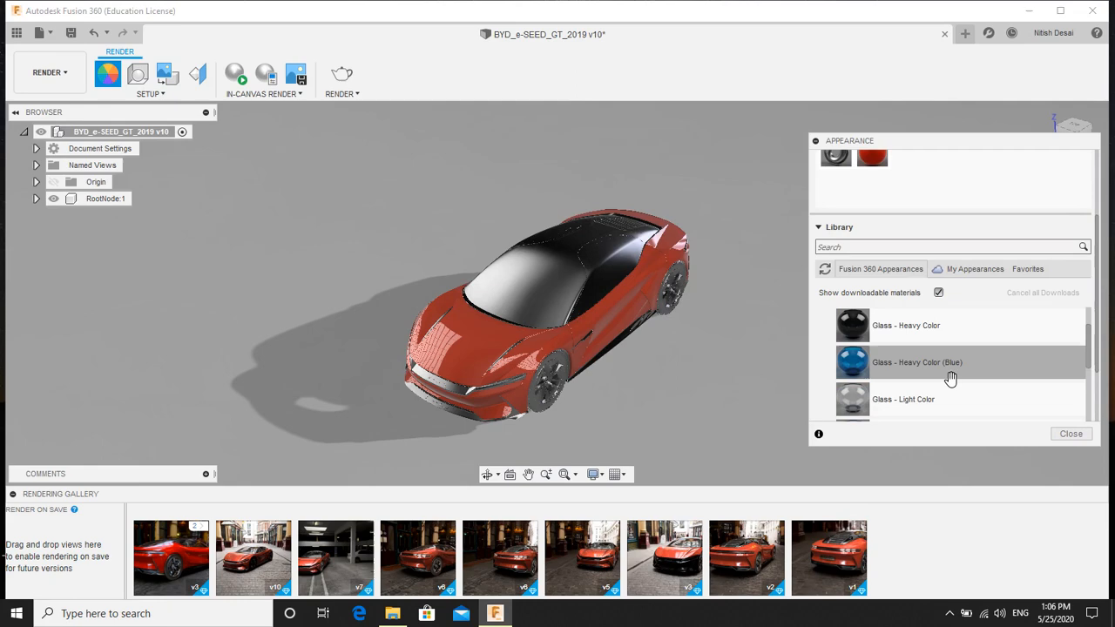
scroll("down", 3)
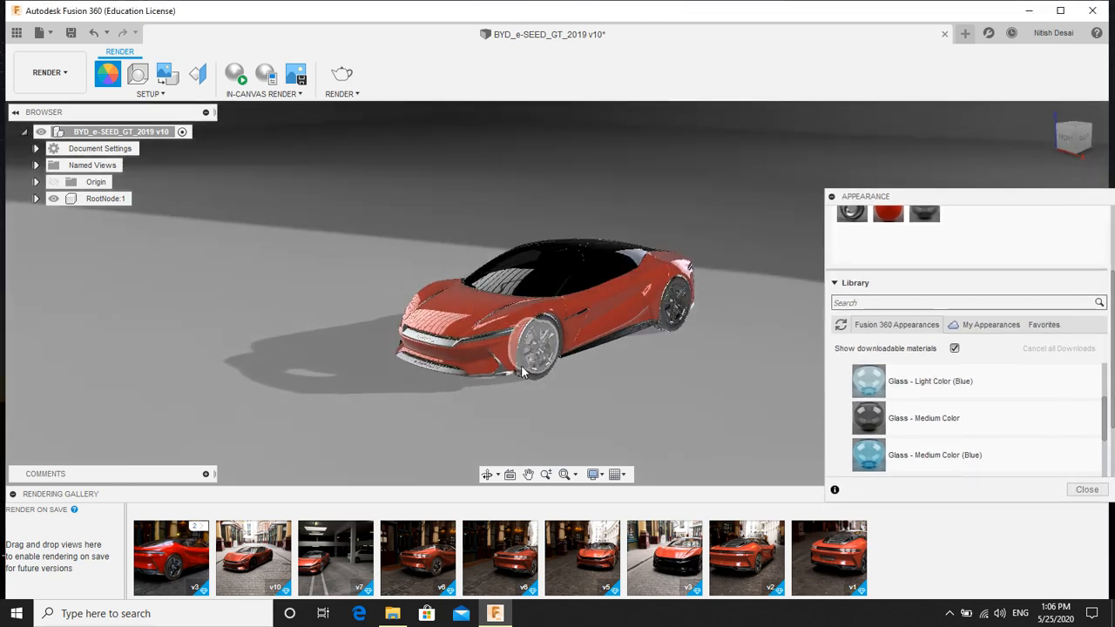
Filter the appearance library with the search term 'rub' to find Rubber - Hard for the tyres.
left_click(966, 303)
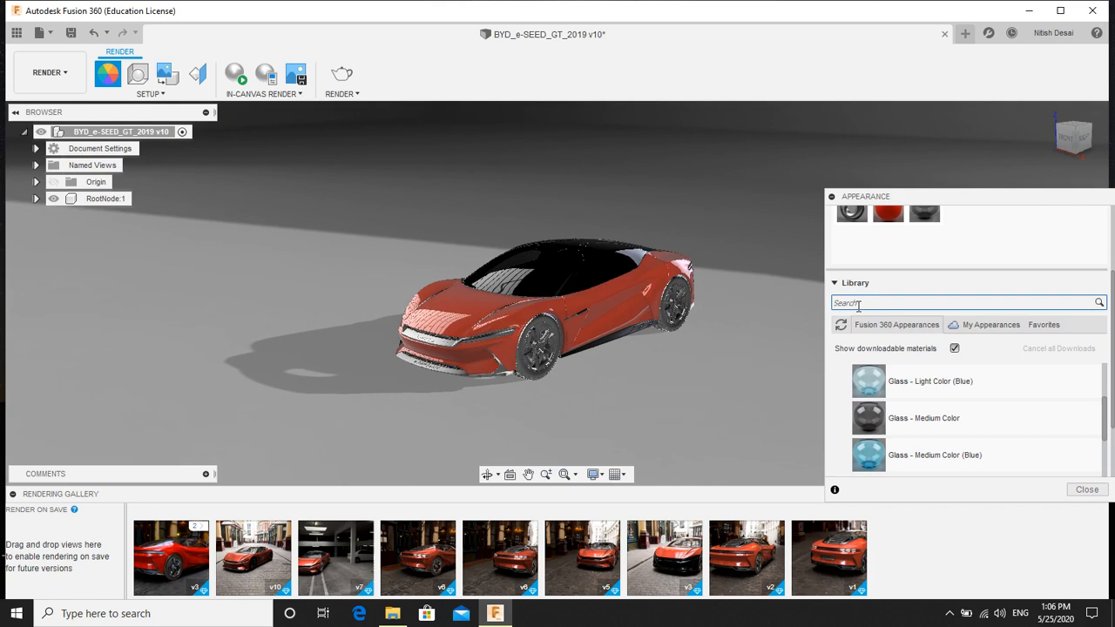
type("rubber")
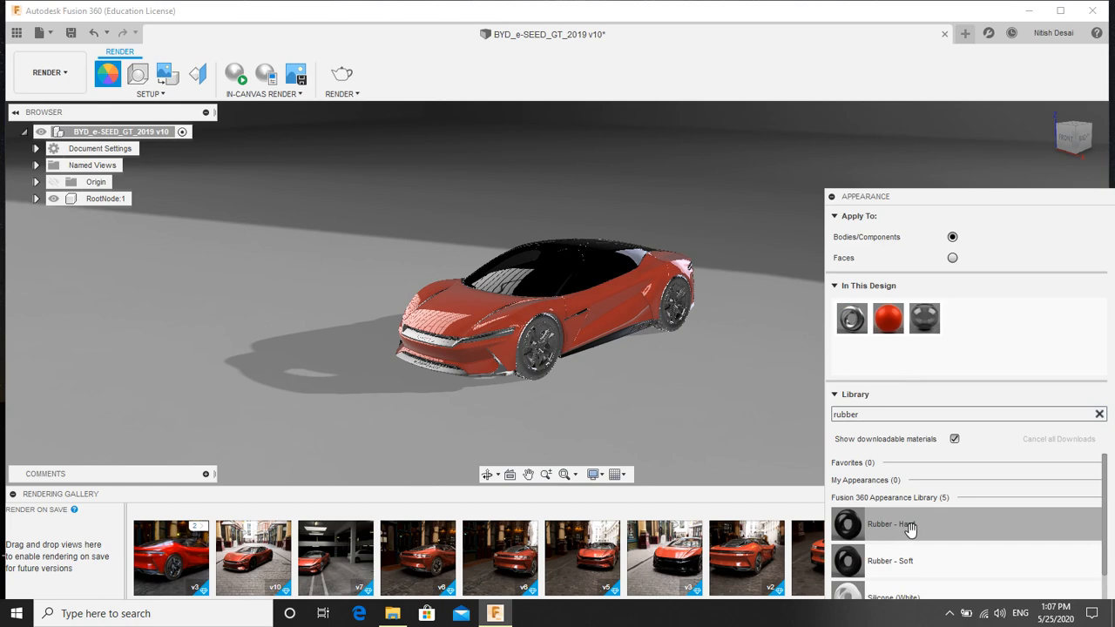
mouse_move(932, 534)
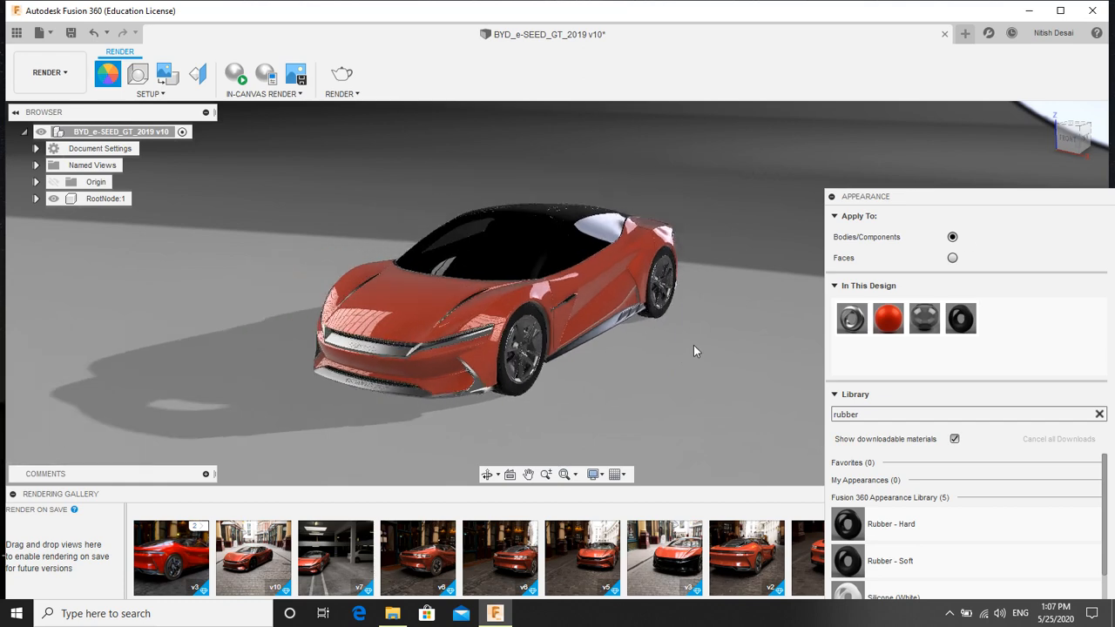
mouse_move(784, 185)
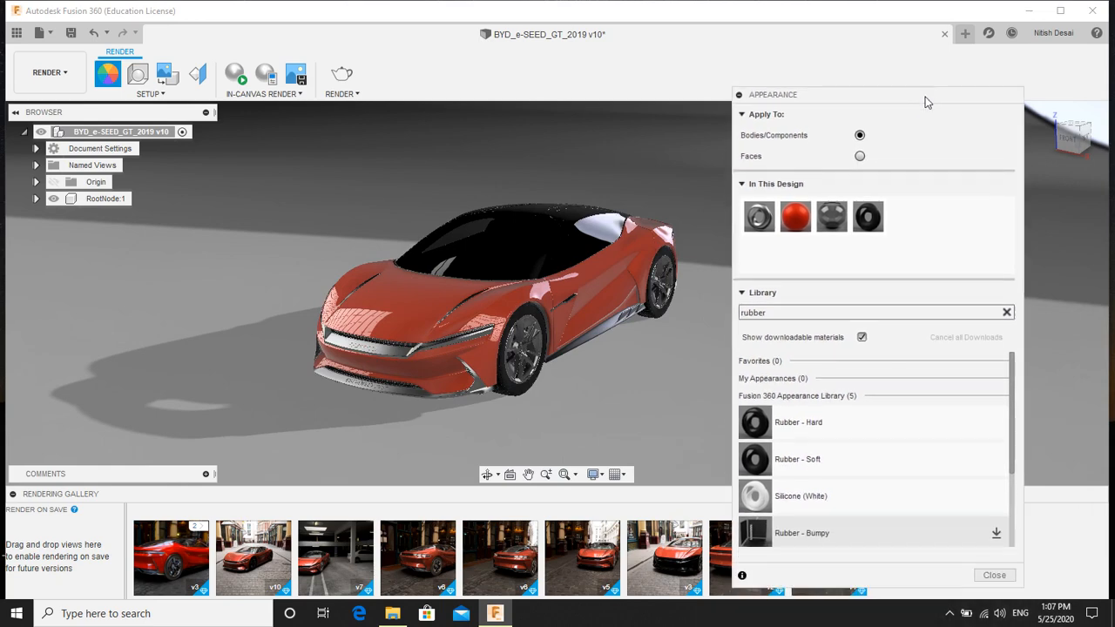
Show the Scene Settings environment library filtered to environments attached to the design.
left_click(993, 575)
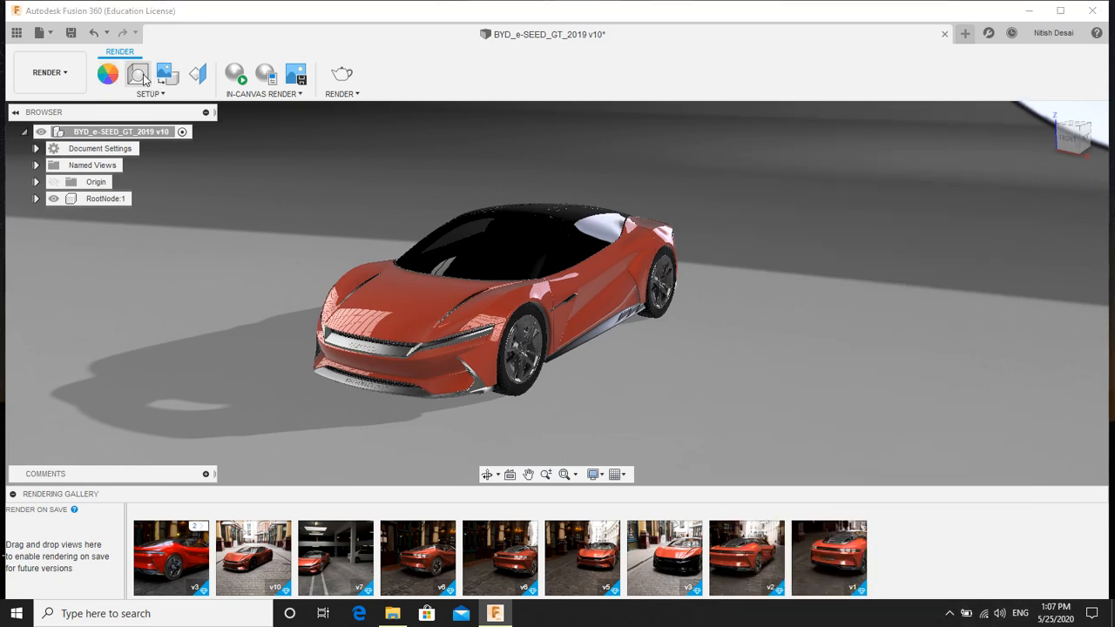
left_click(138, 74)
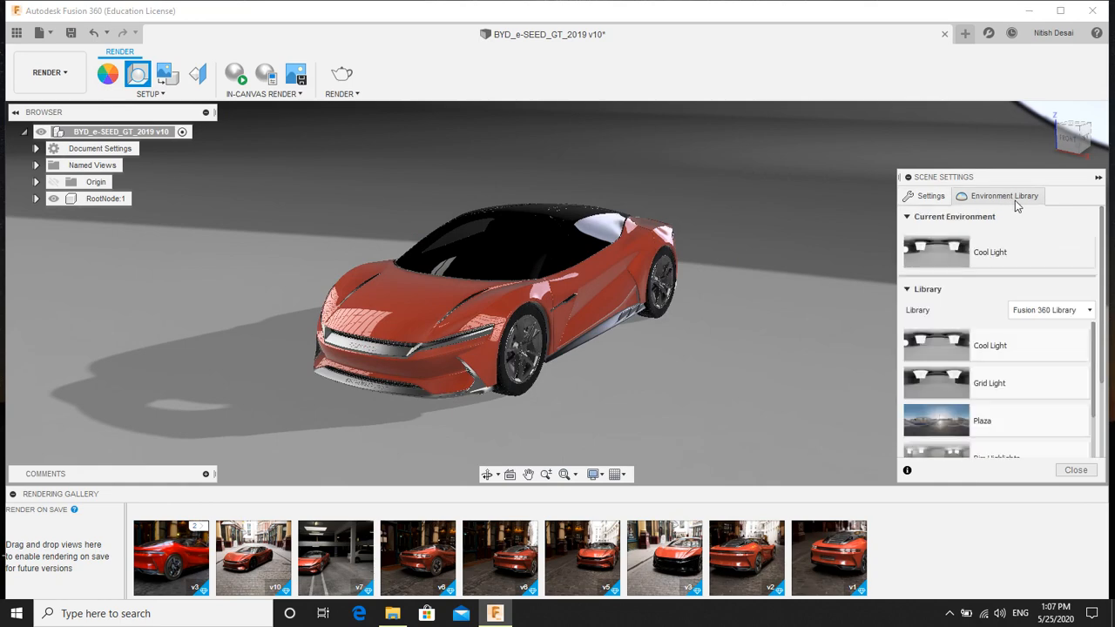
left_click(1050, 310)
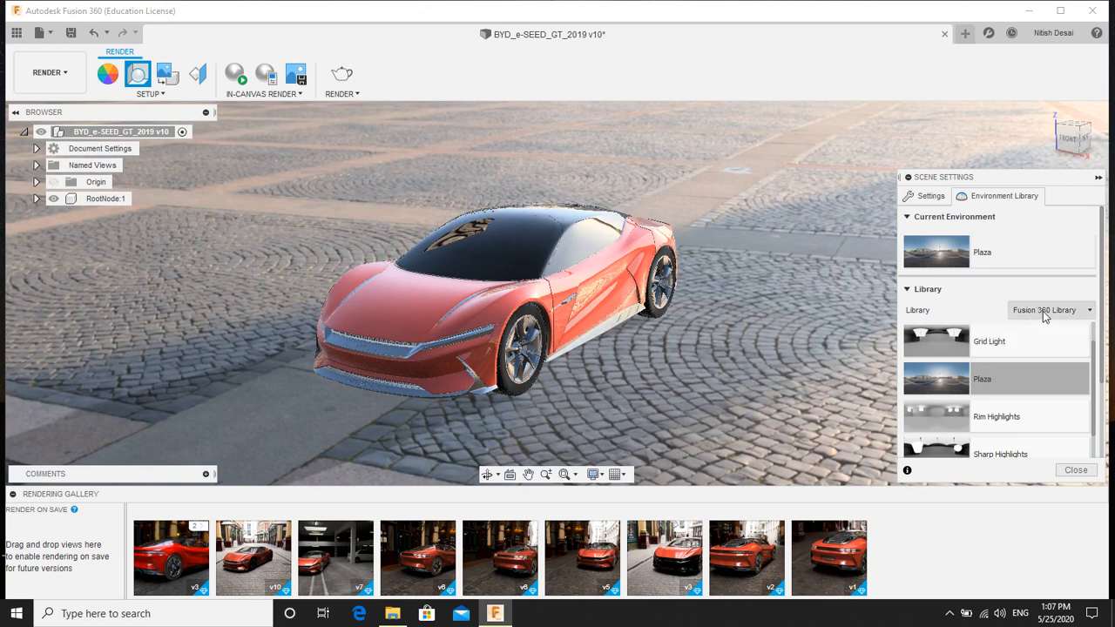
left_click(1049, 310)
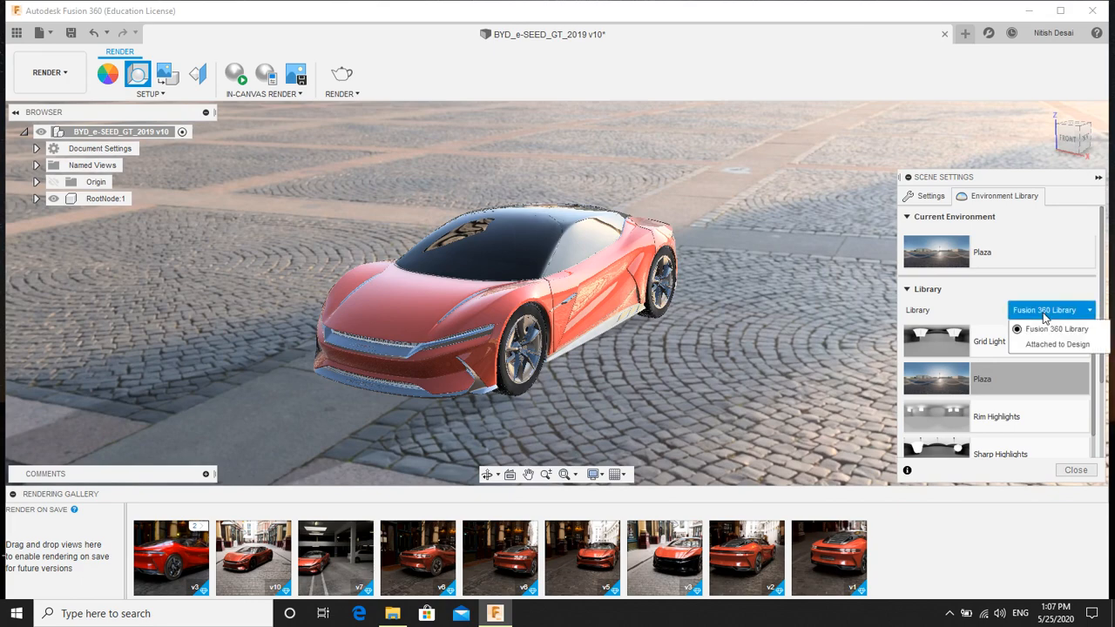
left_click(1057, 345)
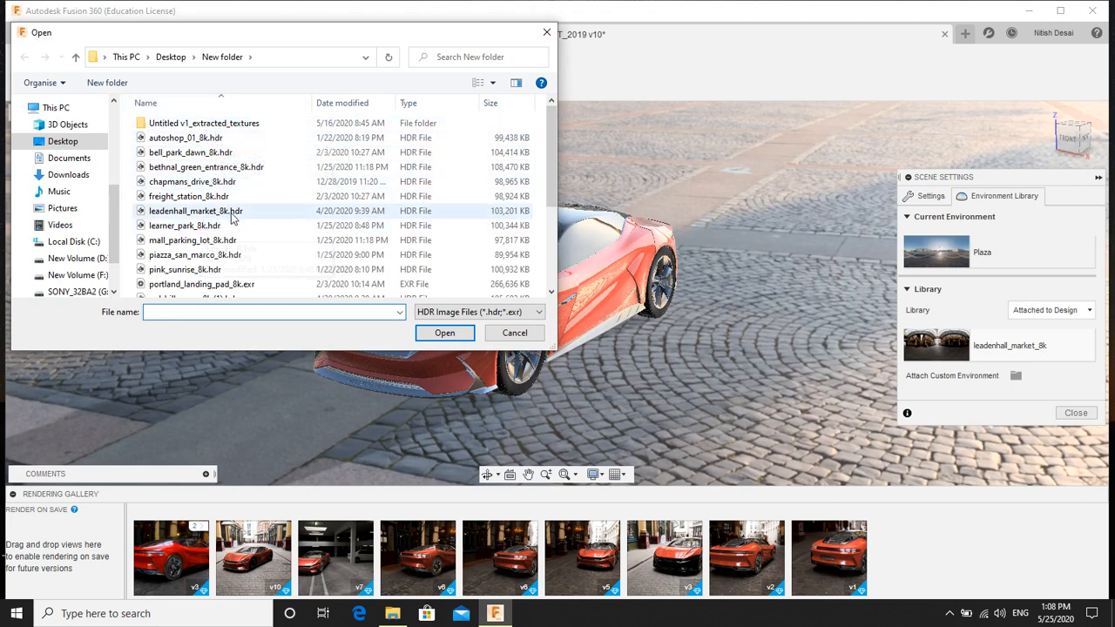
mouse_move(196, 211)
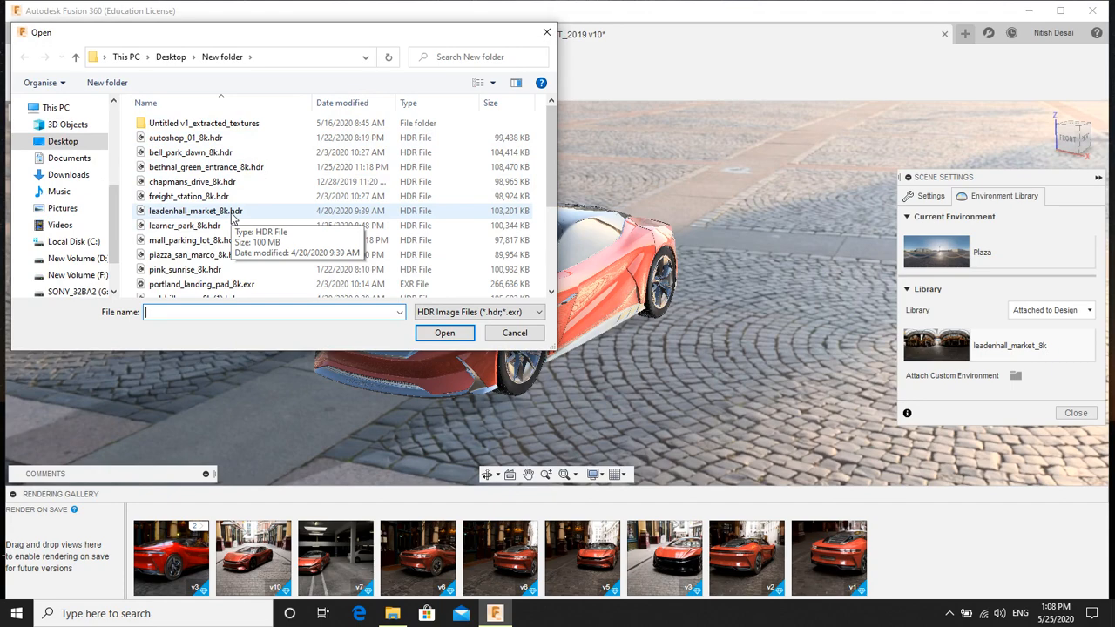
Attach leadenhall_market_8k.hdr to the design as a custom environment.
left_click(196, 211)
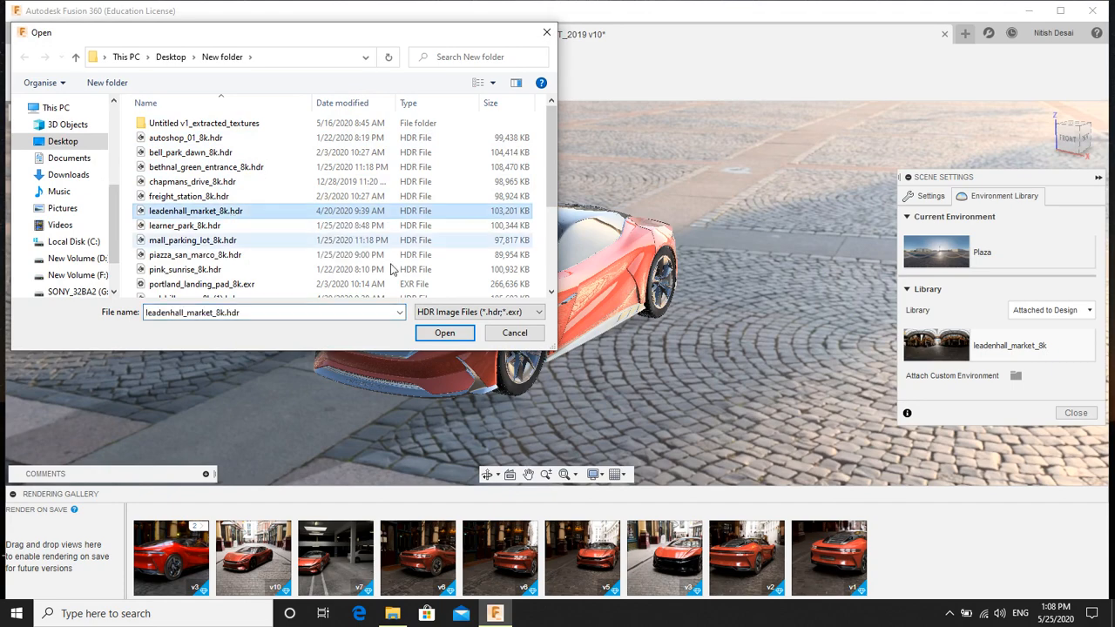
left_click(445, 333)
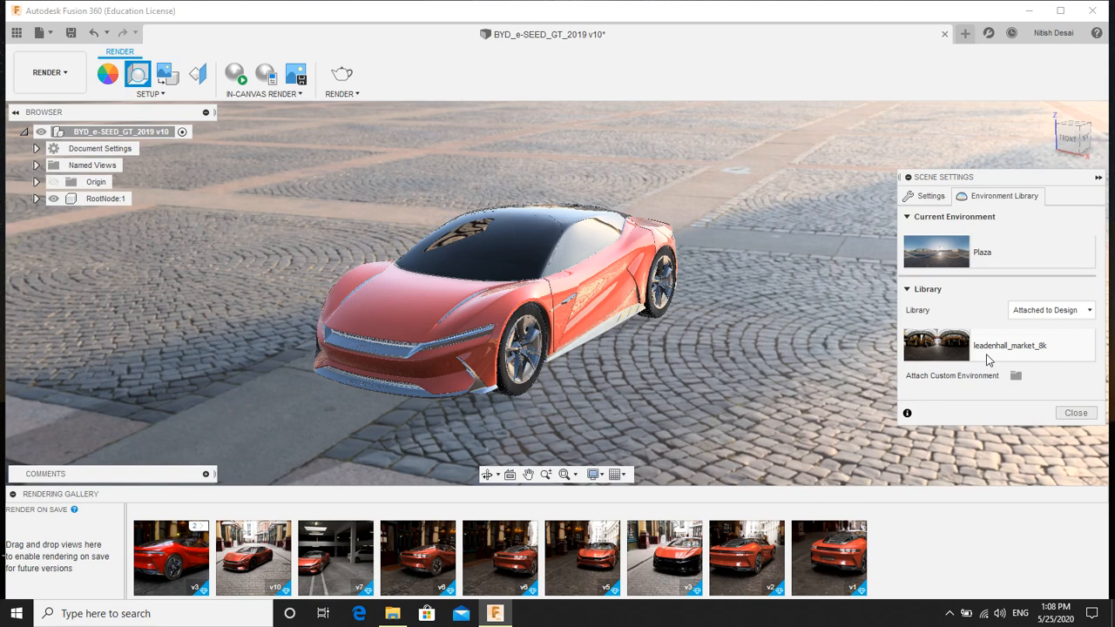
Make leadenhall_market_8k the car's current environment on the canvas.
left_click(937, 345)
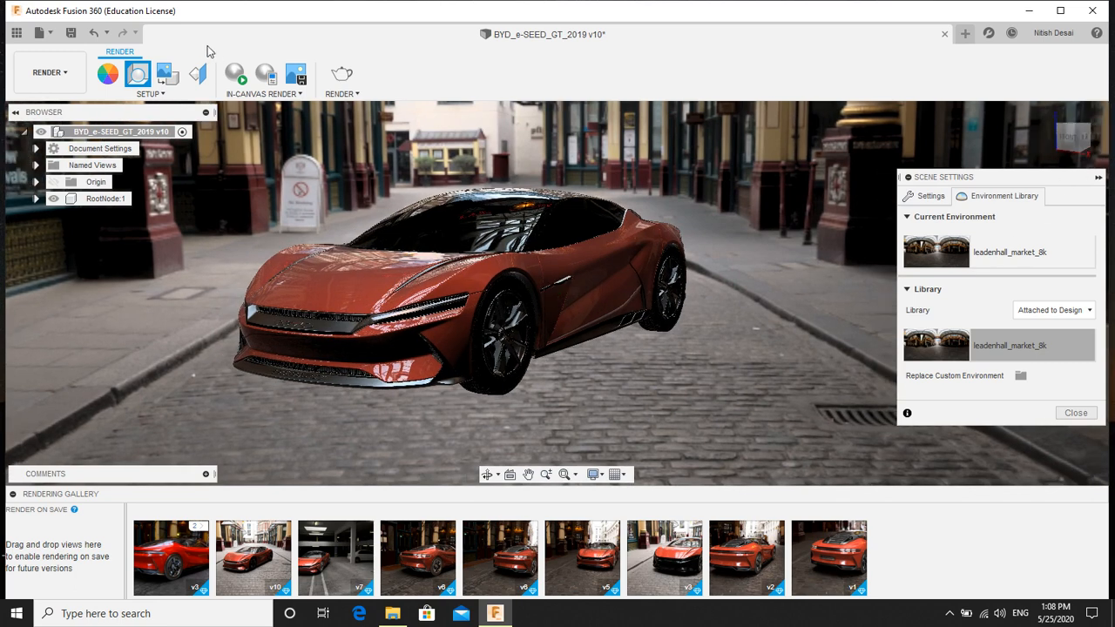
mouse_move(237, 74)
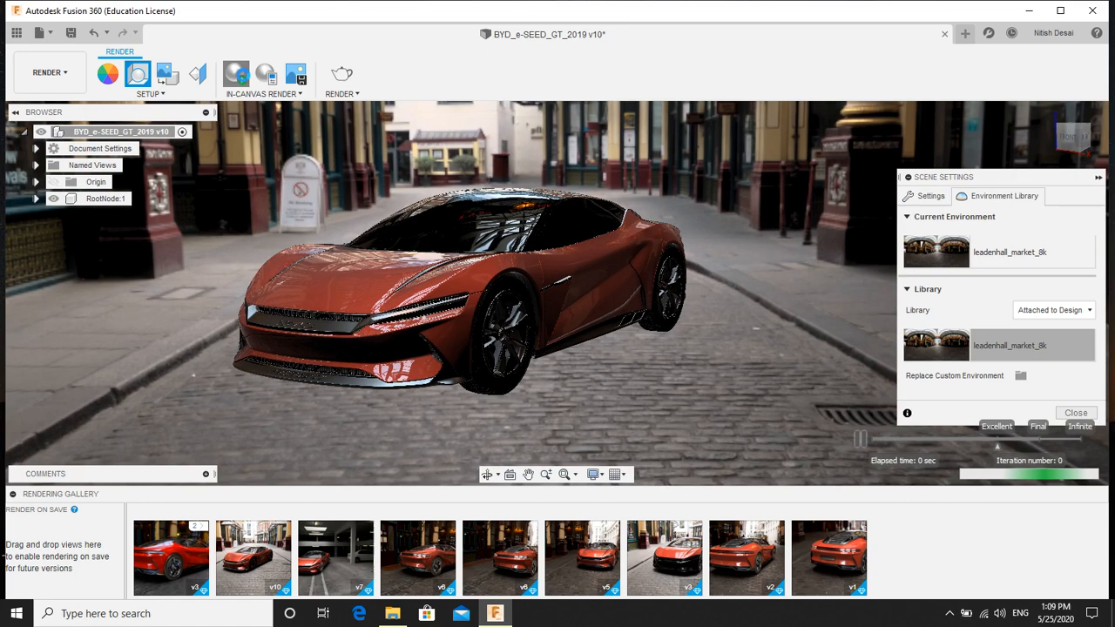
Start the in-canvas render so the market-street scene refines over iterations.
left_click(237, 74)
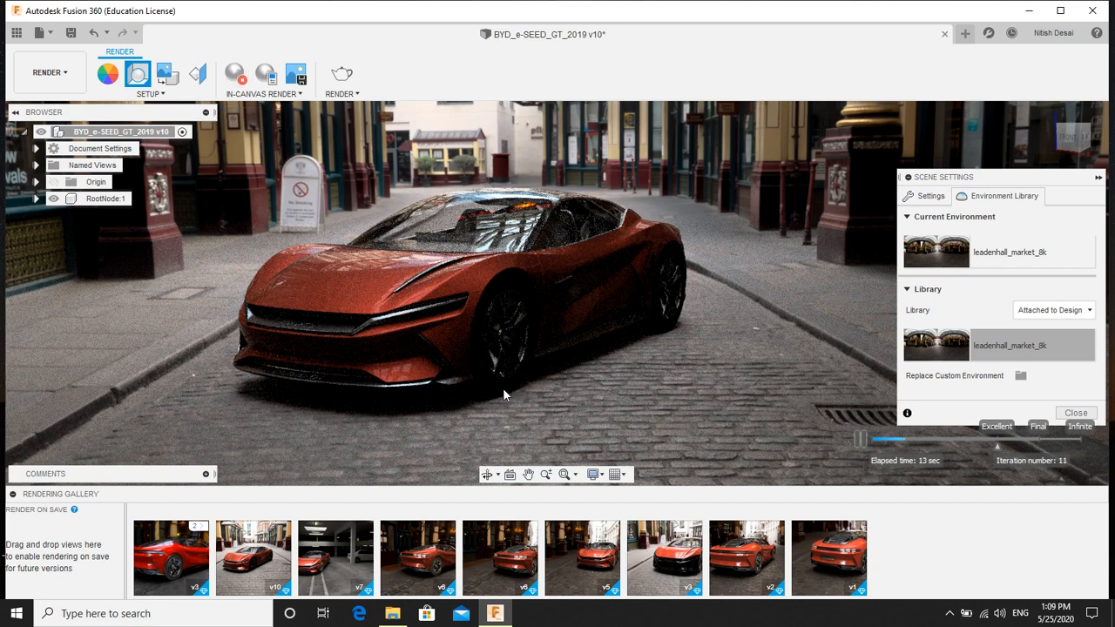
mouse_move(356, 289)
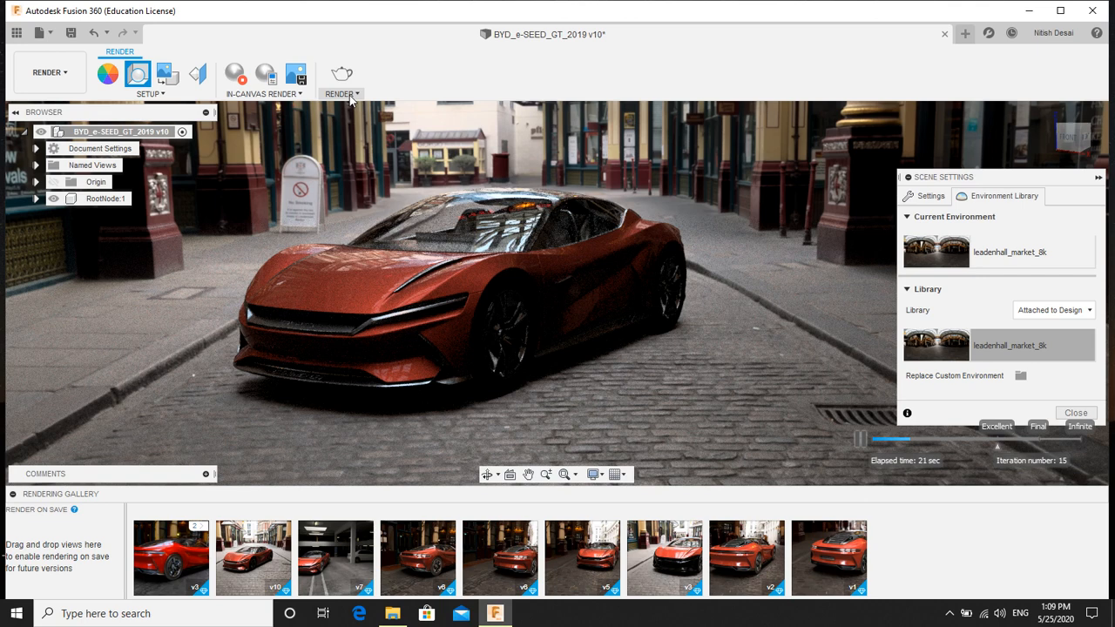
mouse_move(341, 73)
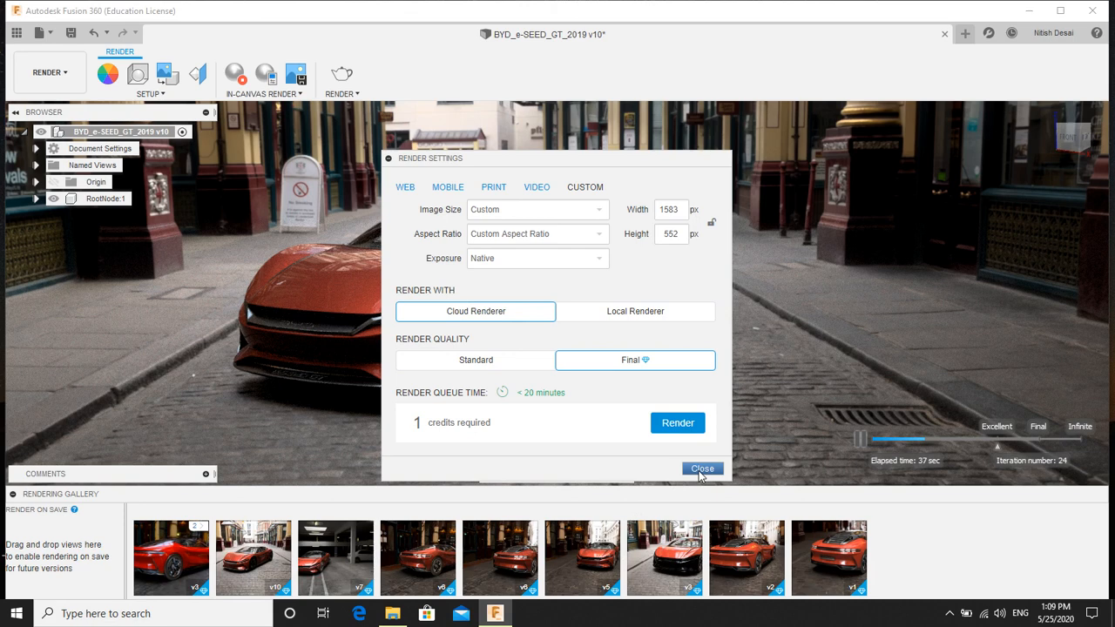
mouse_move(345, 415)
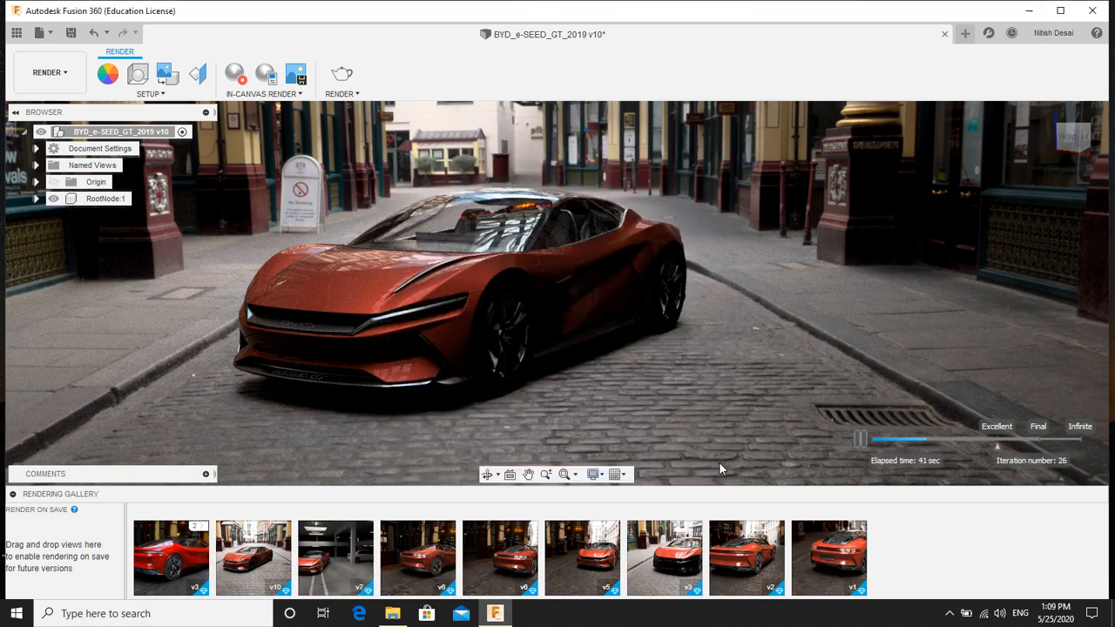
mouse_move(655, 388)
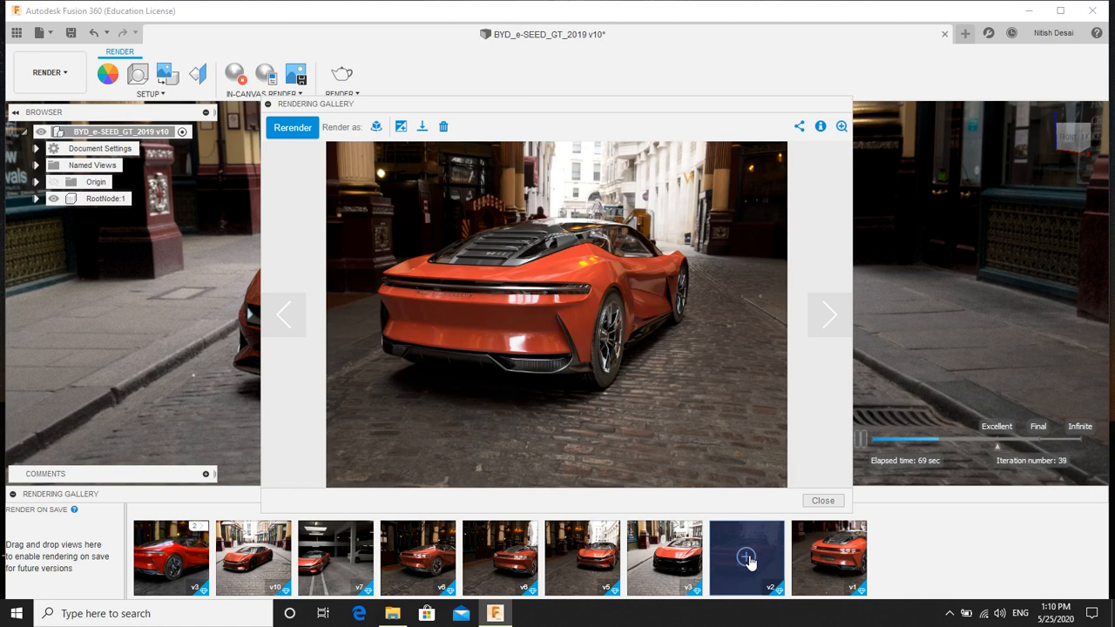
mouse_move(401, 127)
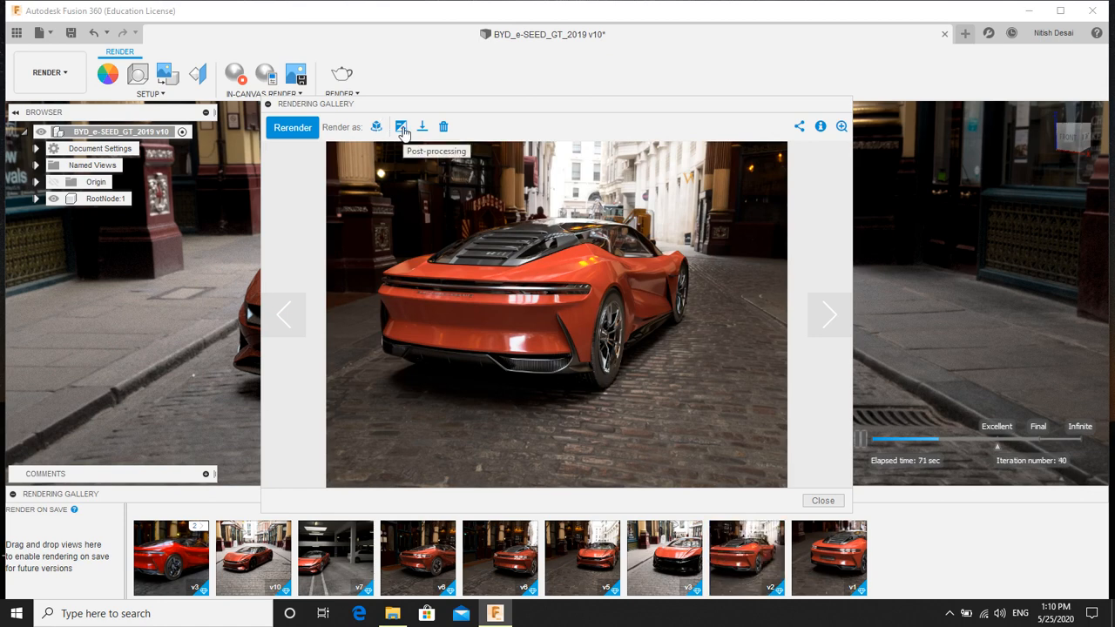
mouse_move(415, 158)
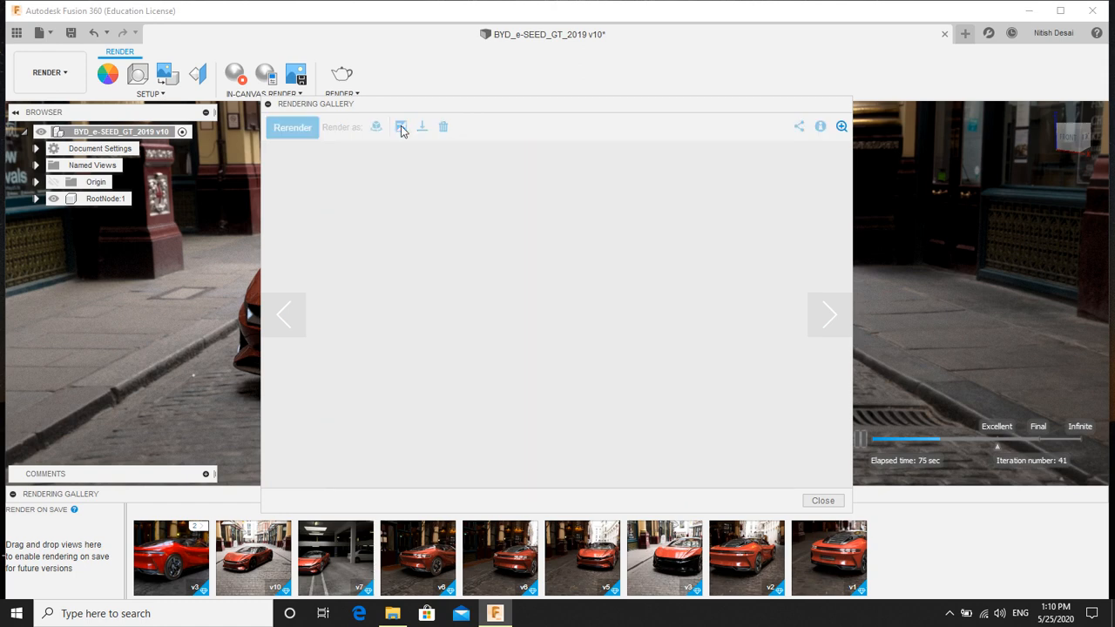
Bring up post-processing for the gallery render and try the Mild tone preset.
left_click(401, 126)
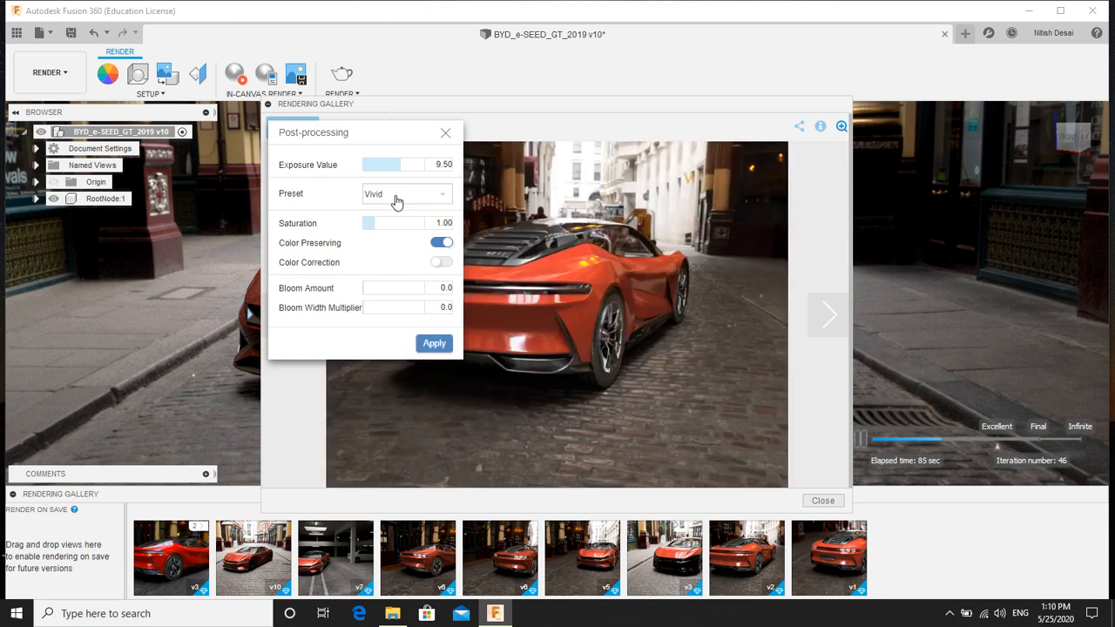
left_click(404, 193)
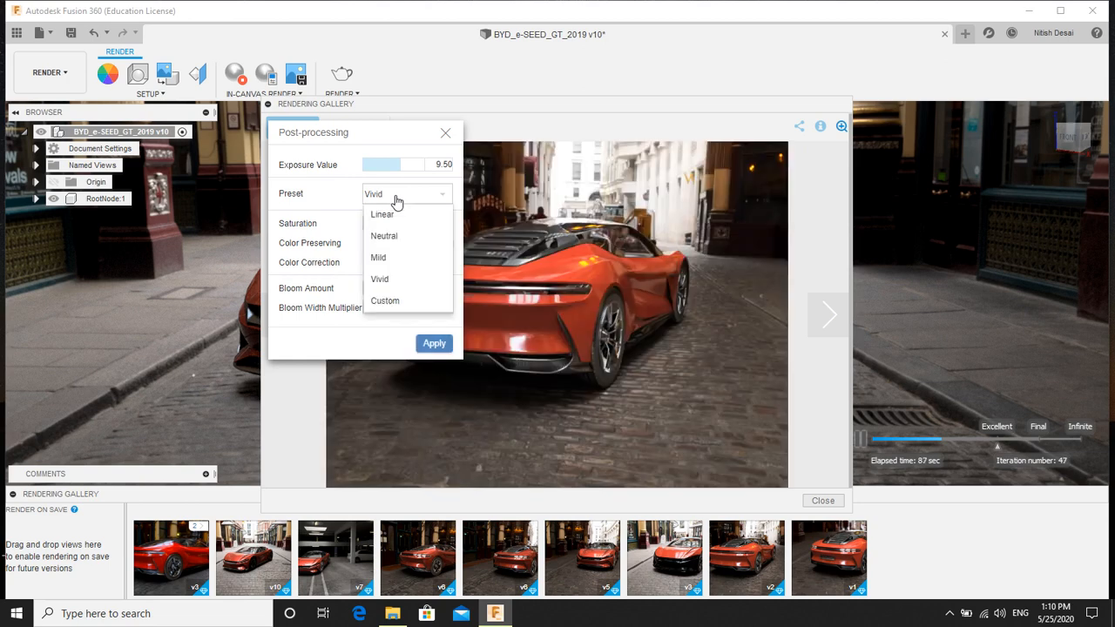
mouse_move(404, 237)
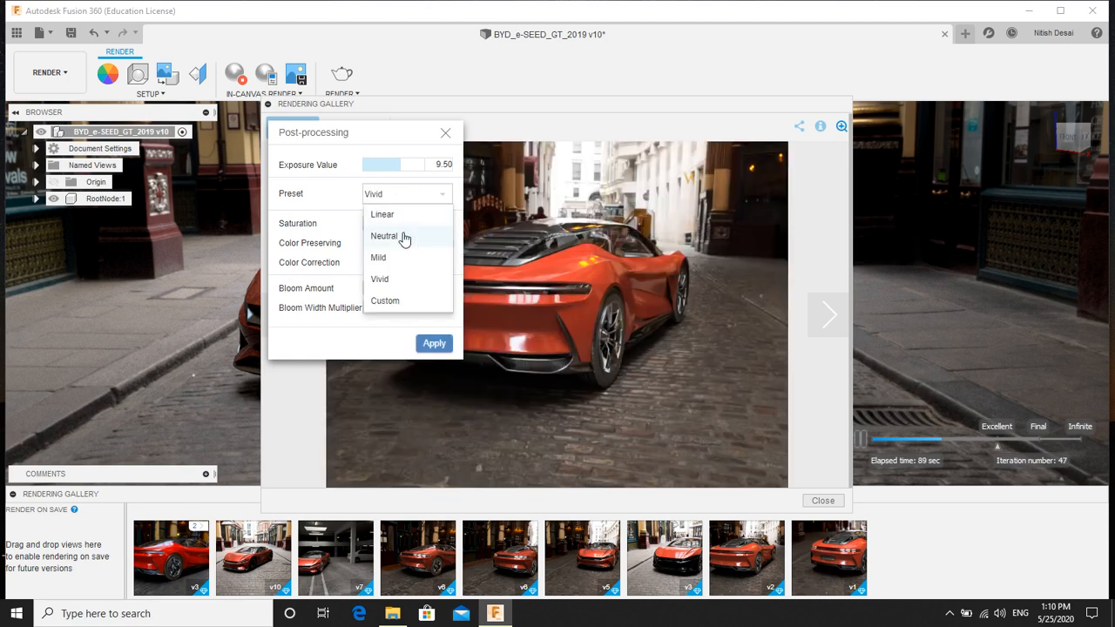
left_click(378, 258)
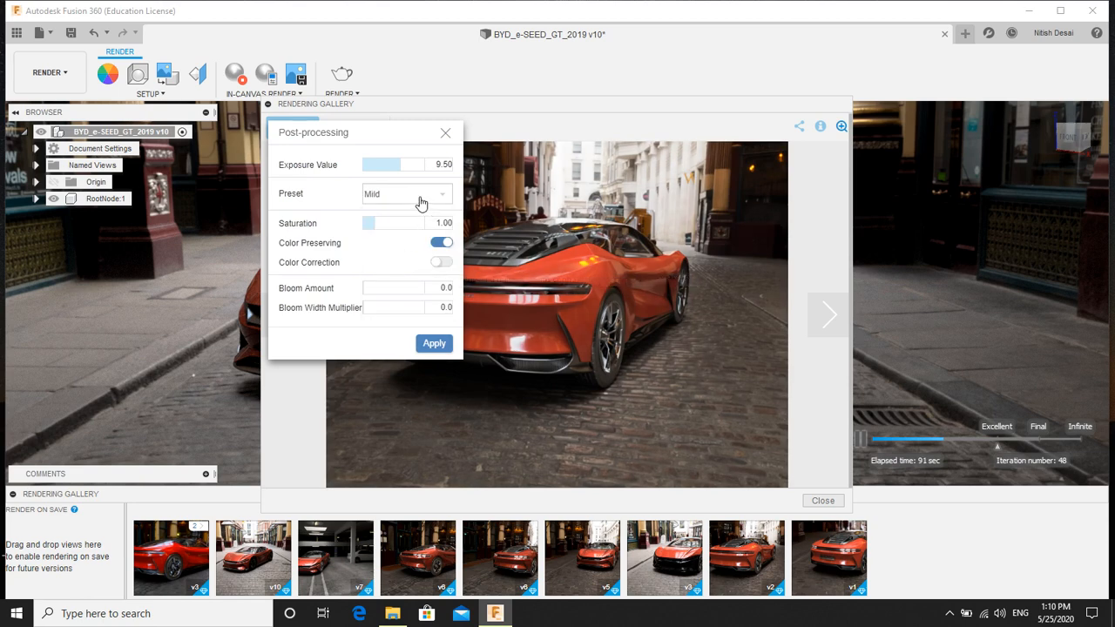
left_click(405, 194)
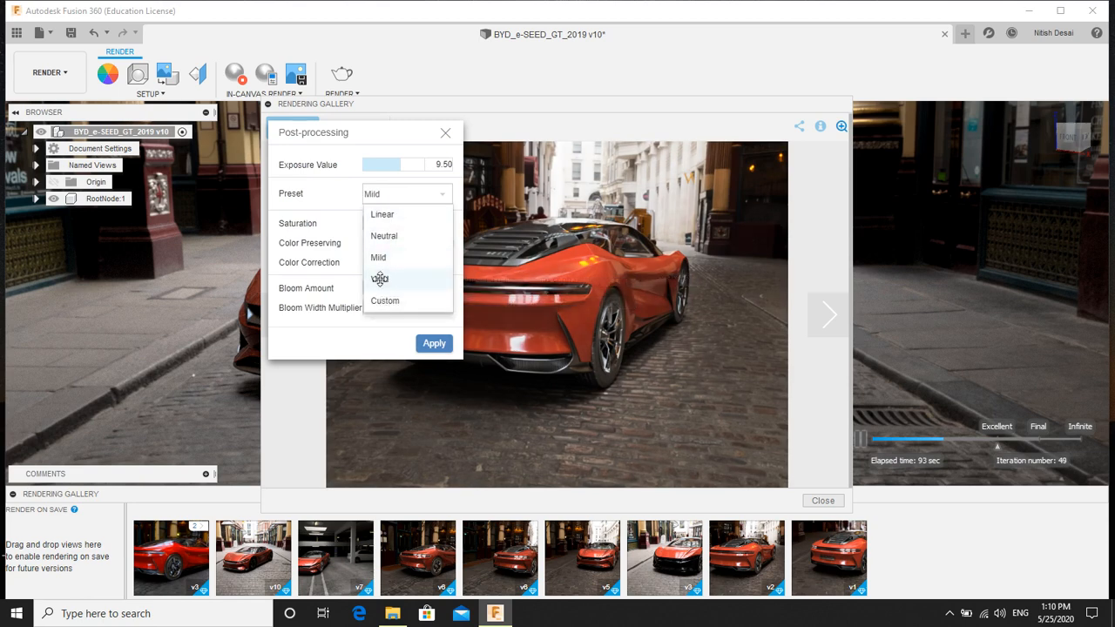
Cycle through Vivid and Neutral presets, settling on Vivid with exposure at 9.50.
left_click(380, 279)
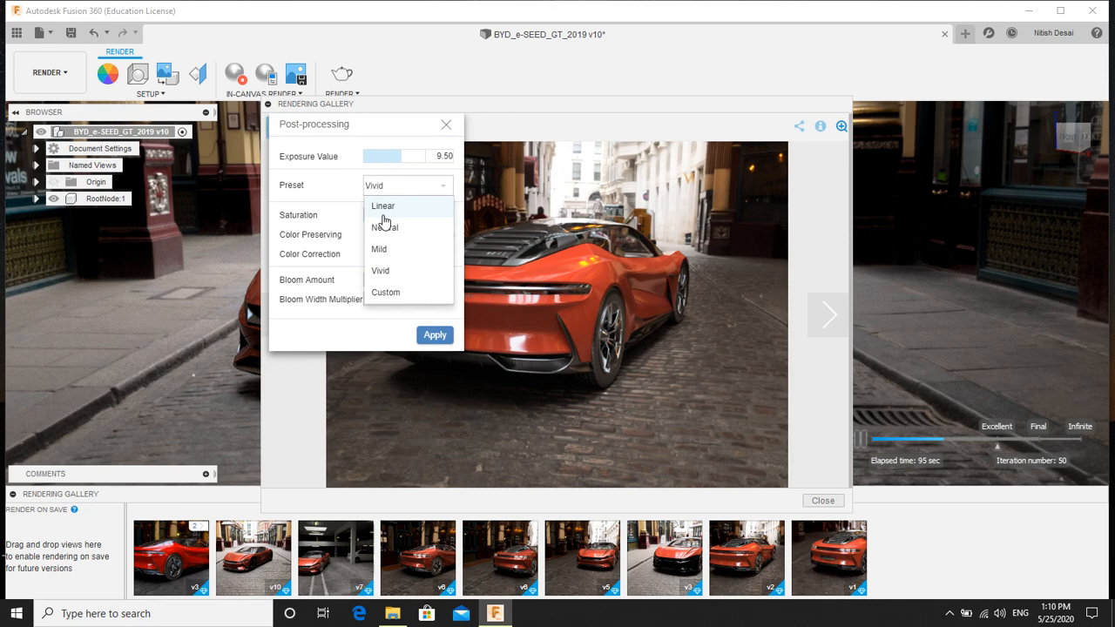
left_click(385, 227)
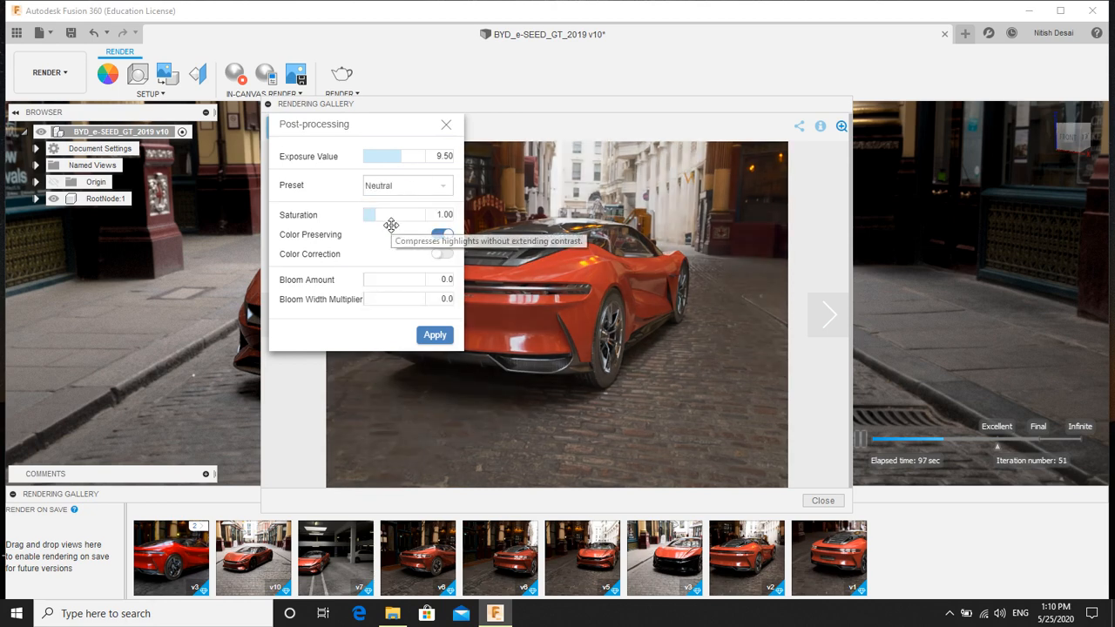
mouse_move(411, 195)
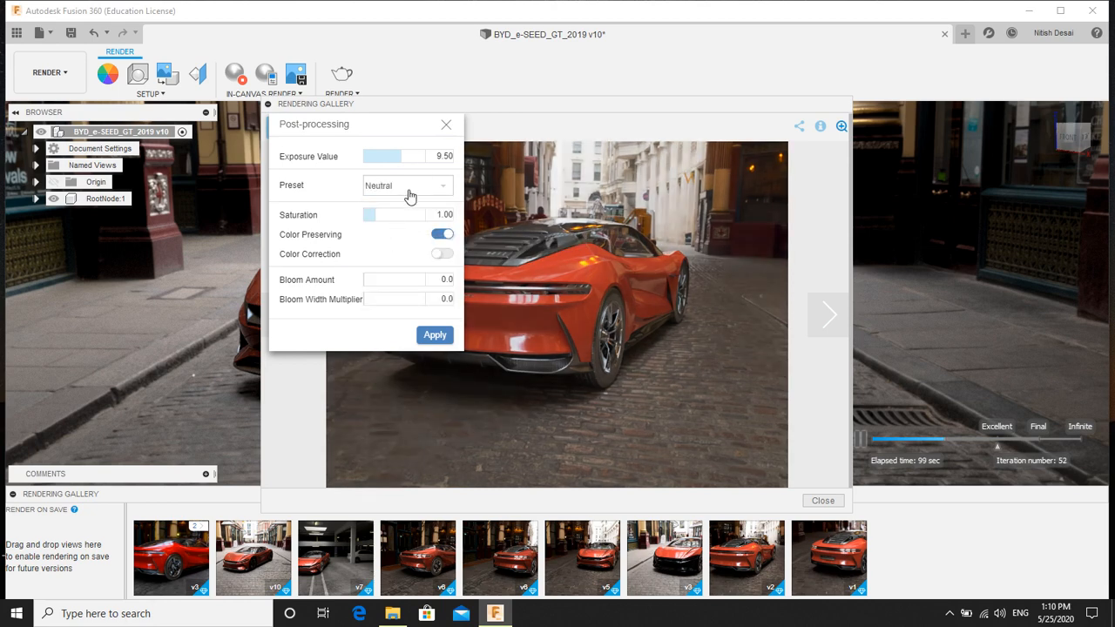
left_click(407, 184)
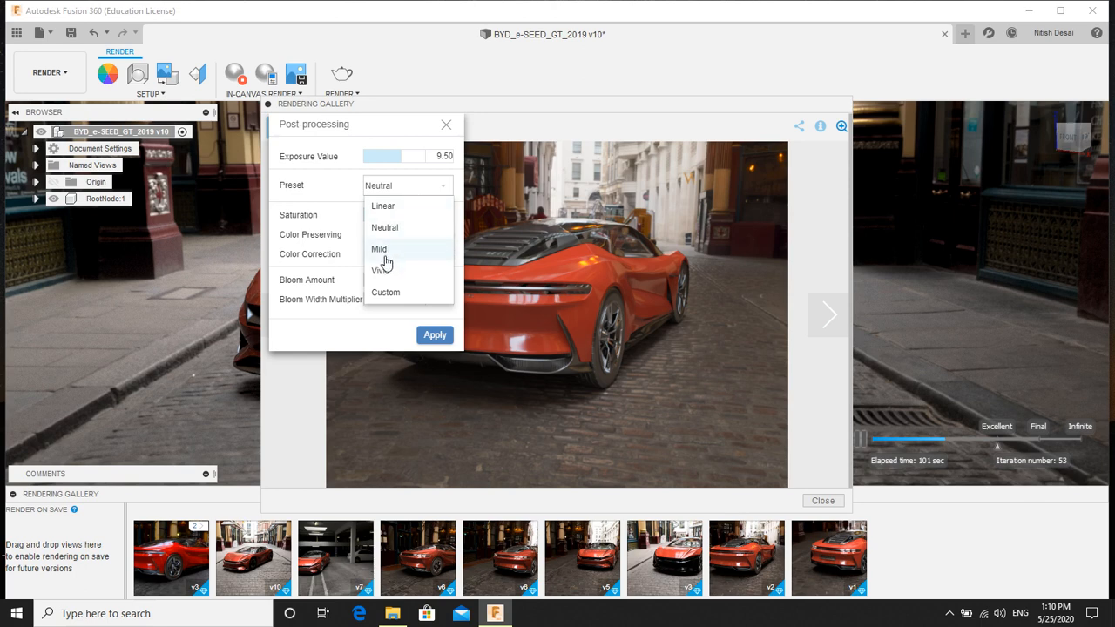
left_click(380, 269)
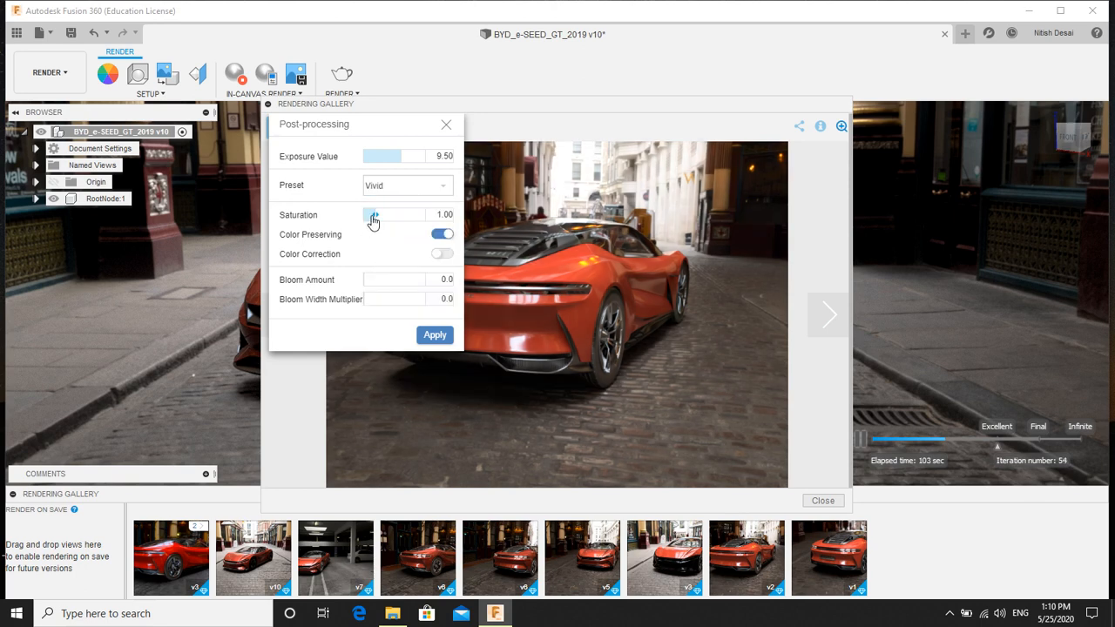
Set saturation to 1.22 and enable colour correction with a 6478 white point.
left_click_drag(373, 216, 377, 216)
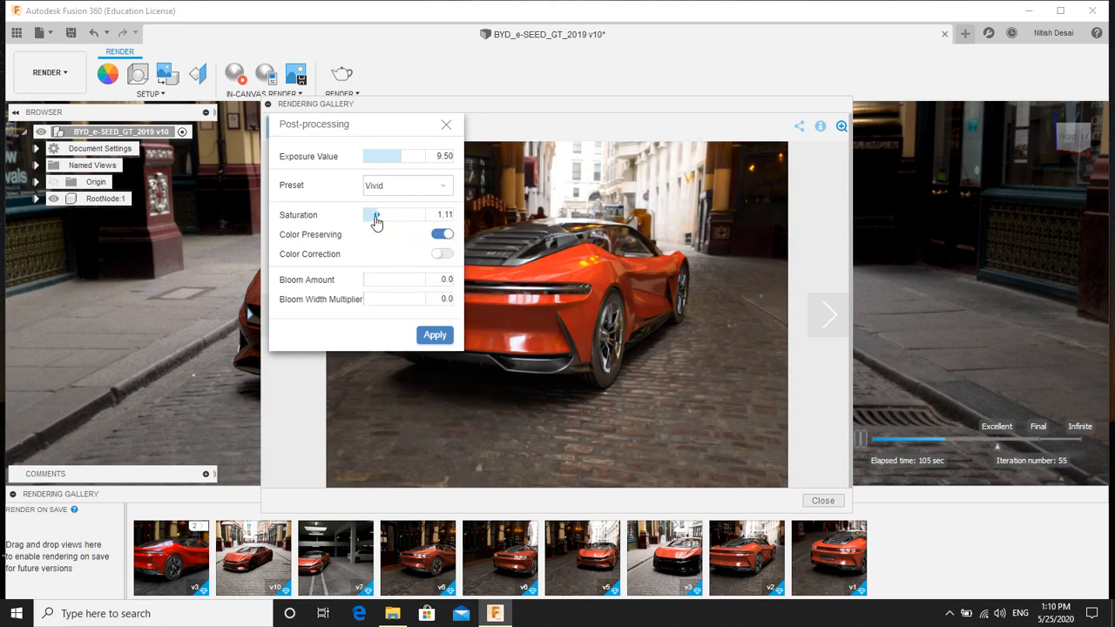
left_click_drag(376, 216, 391, 216)
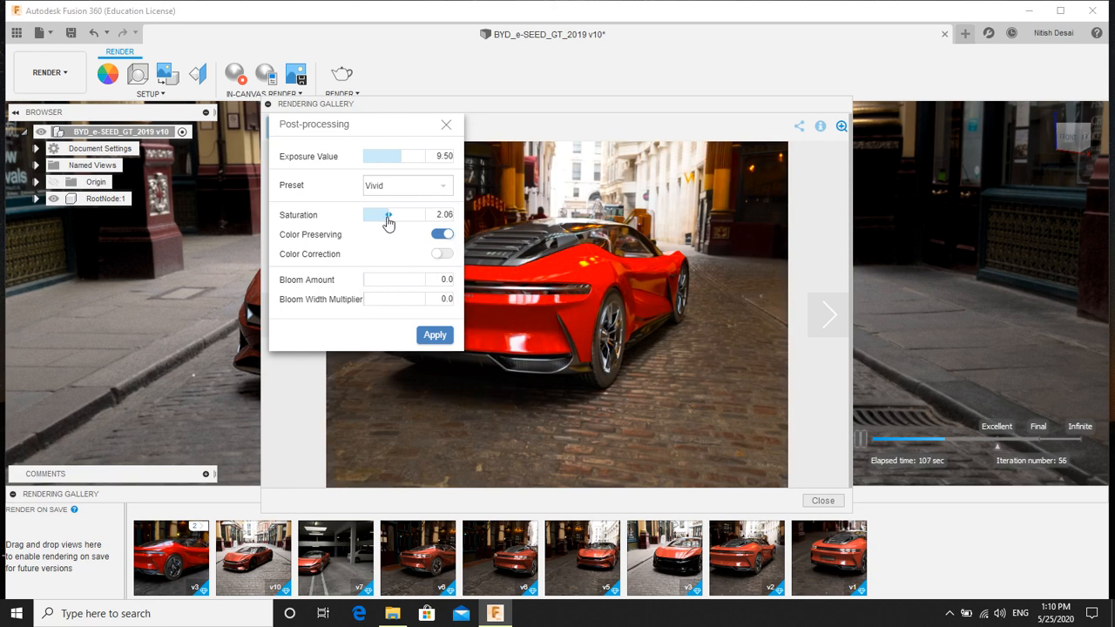
left_click_drag(391, 214, 378, 214)
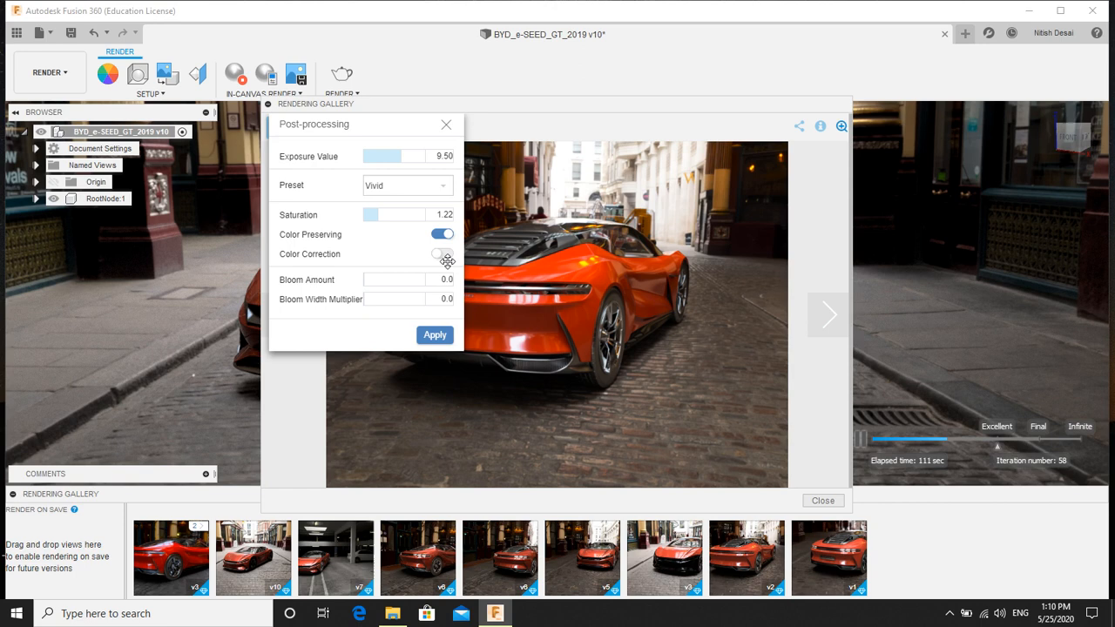
left_click(441, 254)
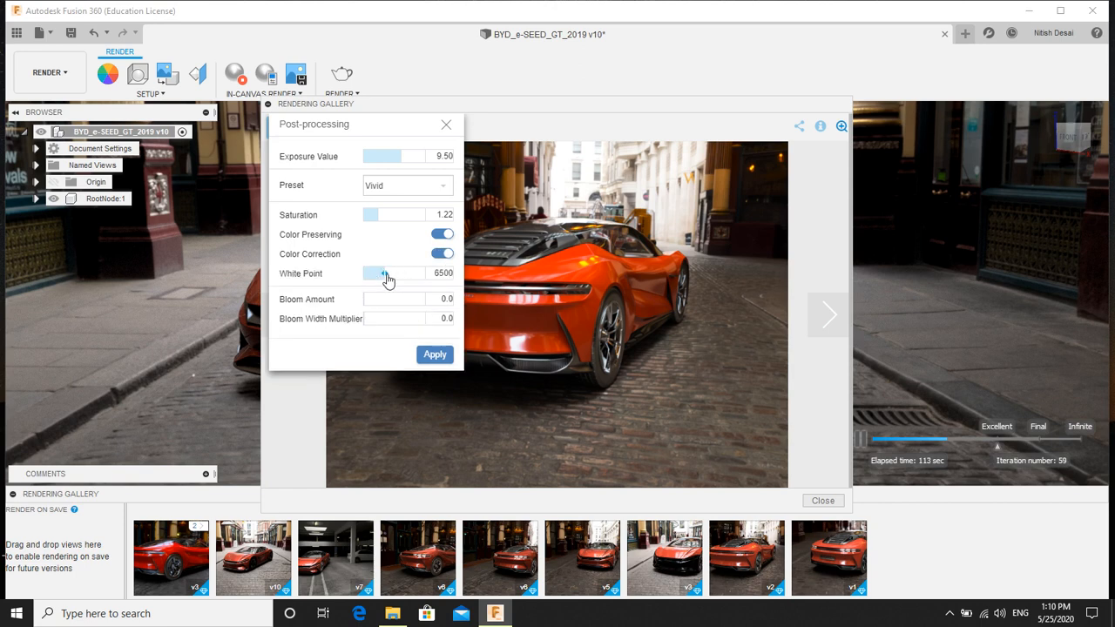
left_click_drag(379, 272, 391, 272)
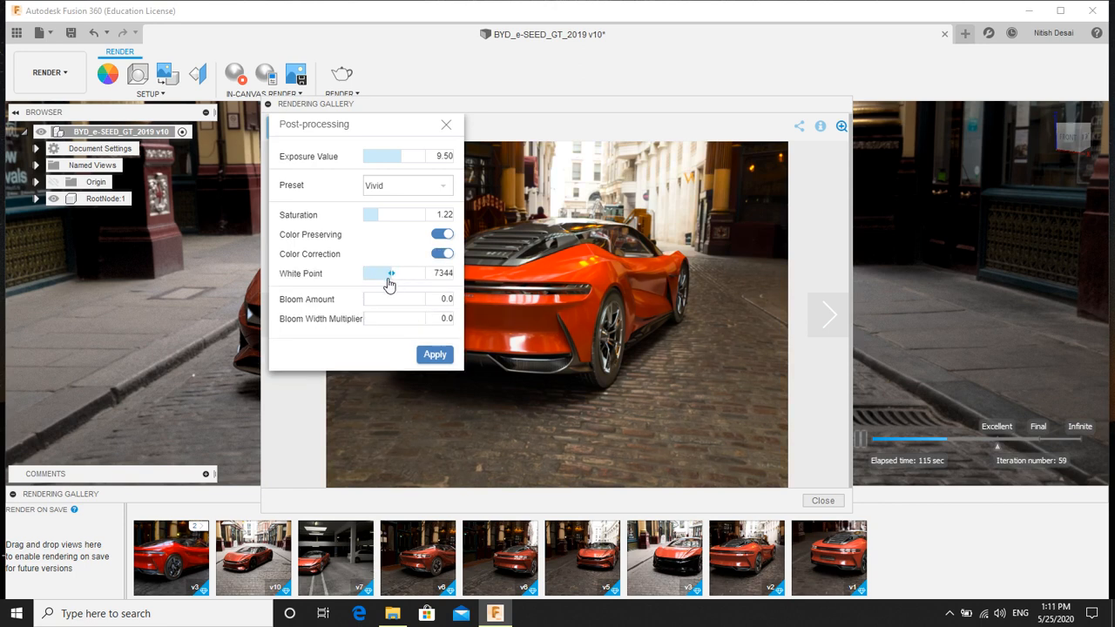
left_click_drag(390, 273, 365, 274)
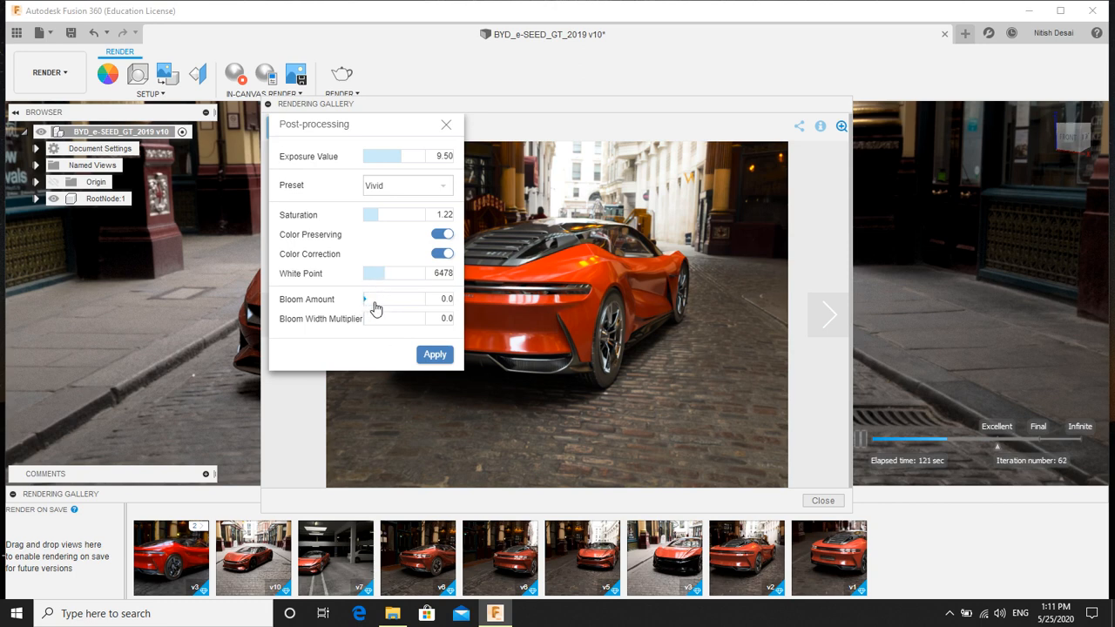
Add bloom with amount 0.3 and width multiplier 0.7, then apply the post-processing.
left_click_drag(366, 300, 390, 300)
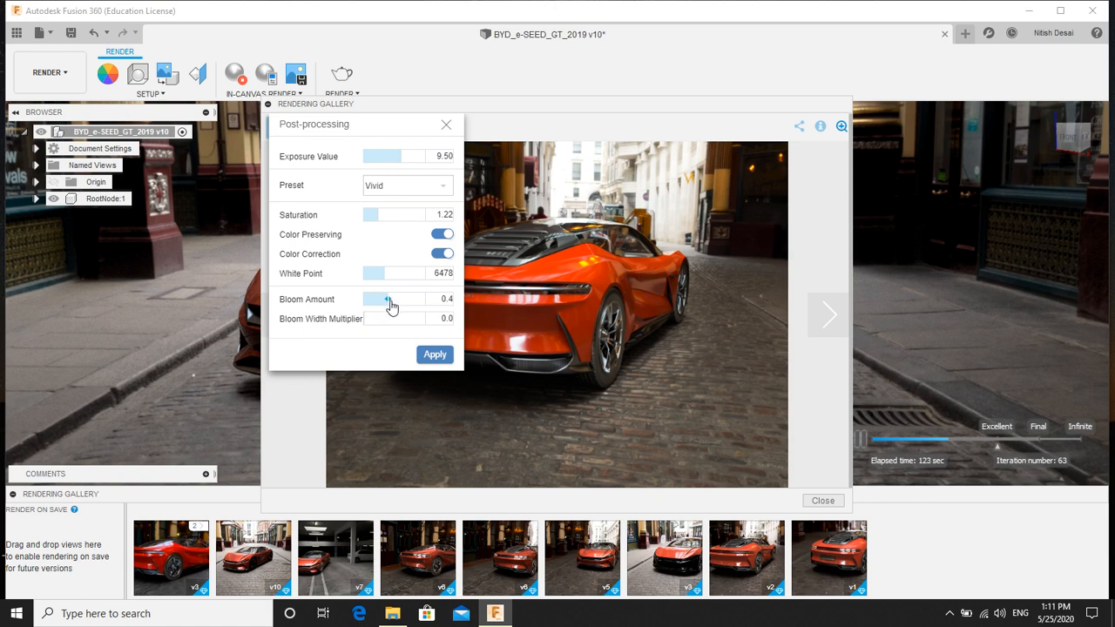
left_click_drag(390, 299, 380, 300)
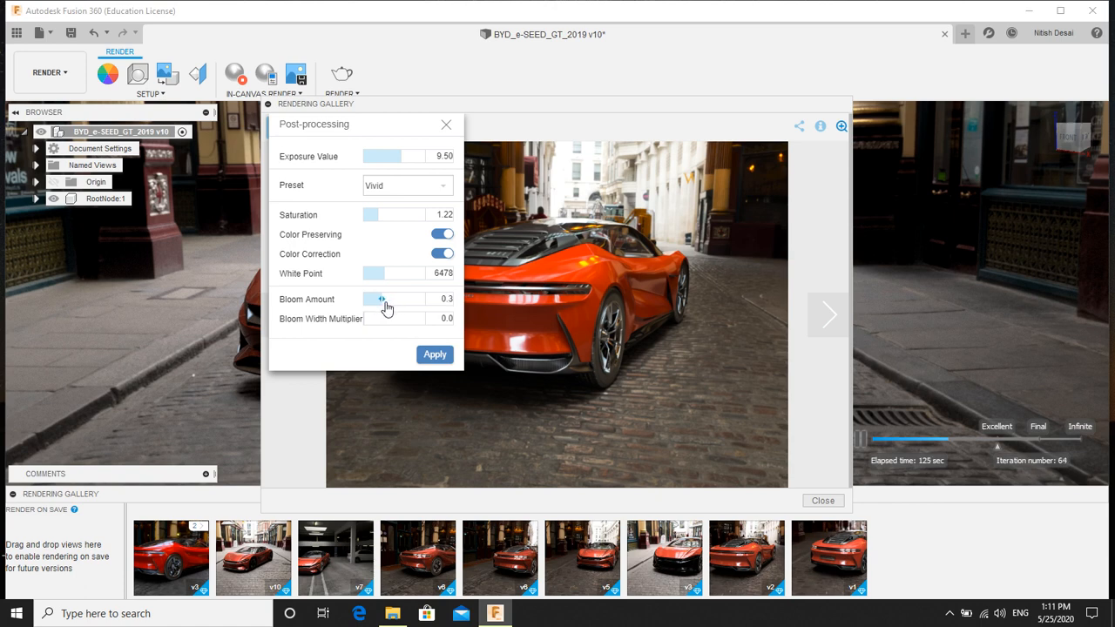
left_click_drag(366, 317, 377, 317)
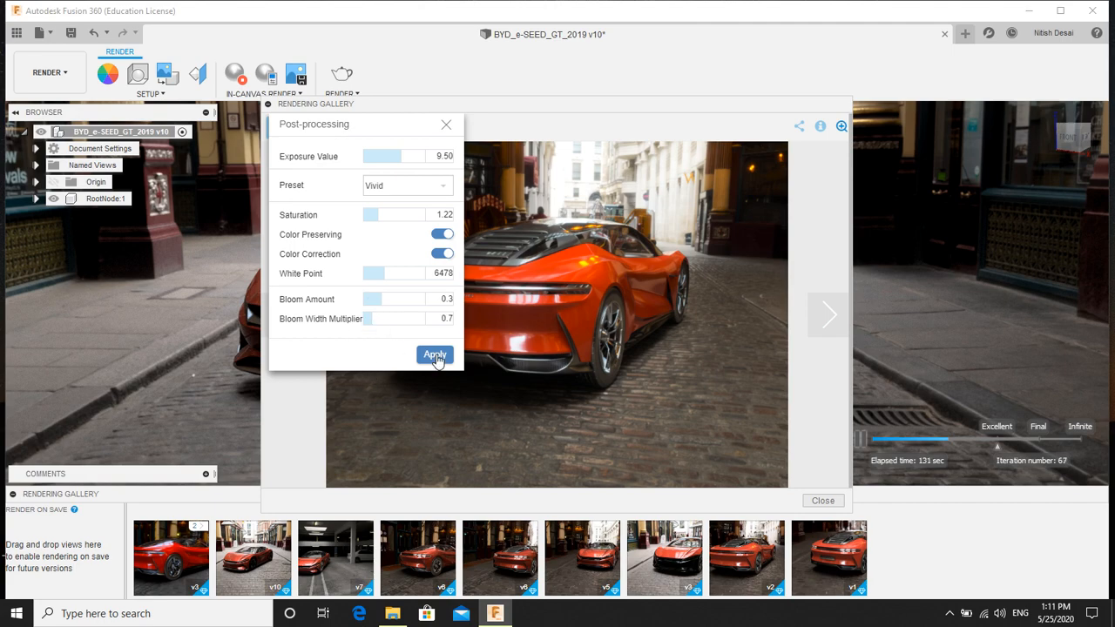
left_click(436, 355)
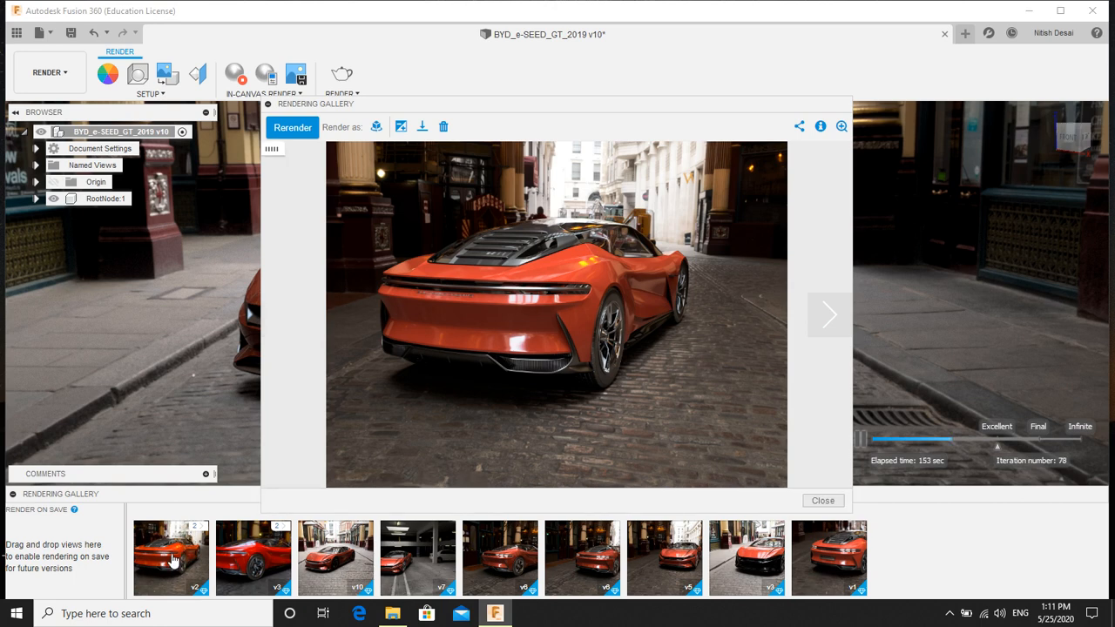
Review the post-processed render and show its download format options (PNG, JPG, TIFF, EXR).
left_click(171, 557)
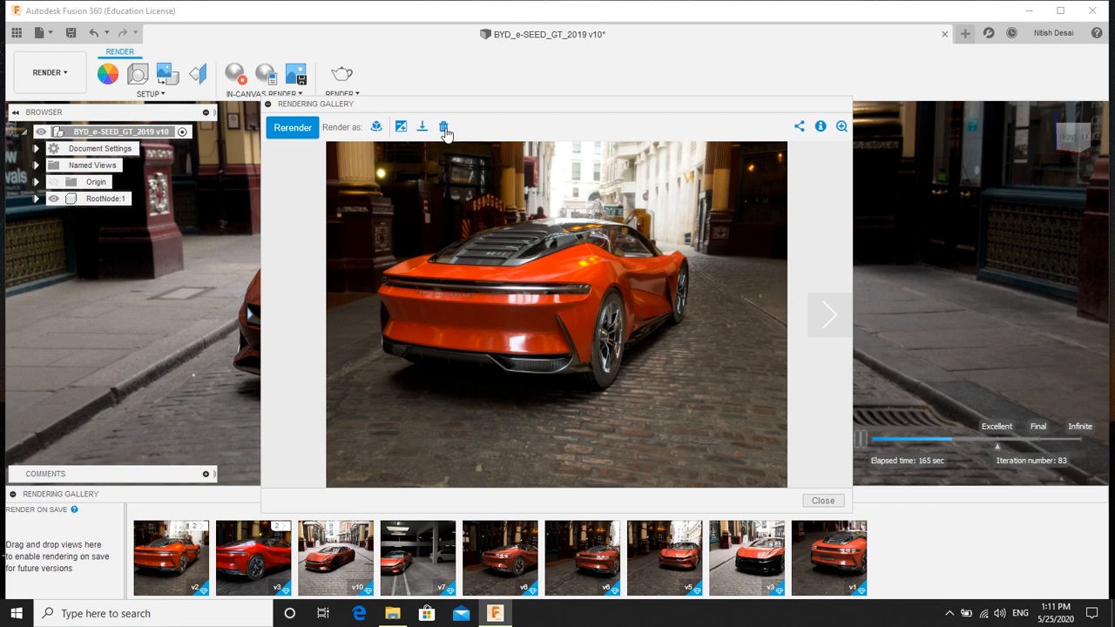
mouse_move(440, 228)
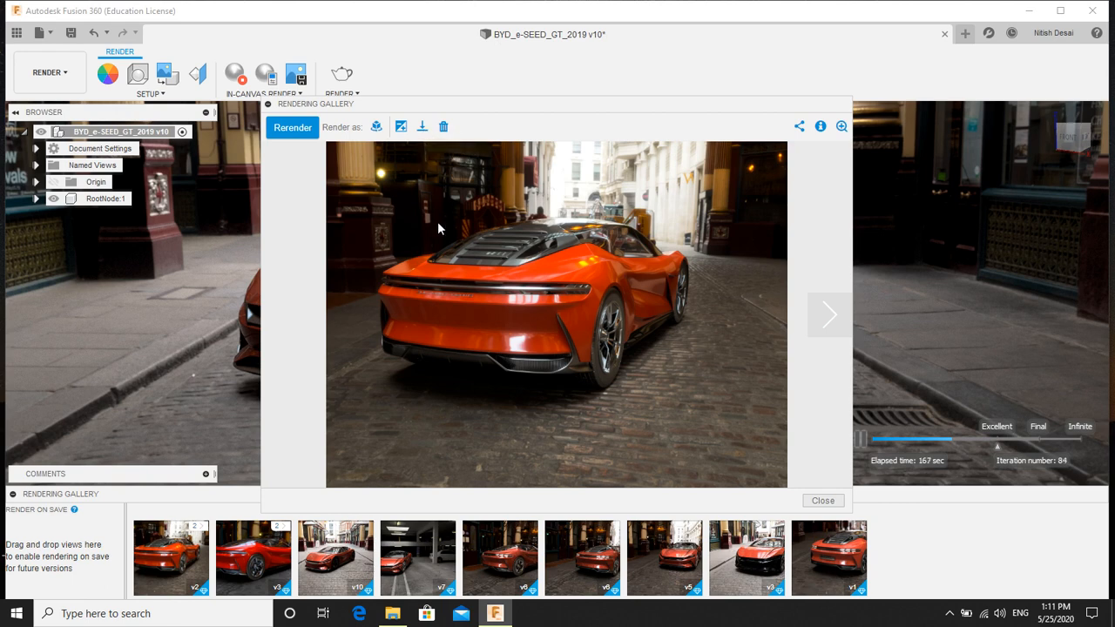
mouse_move(426, 87)
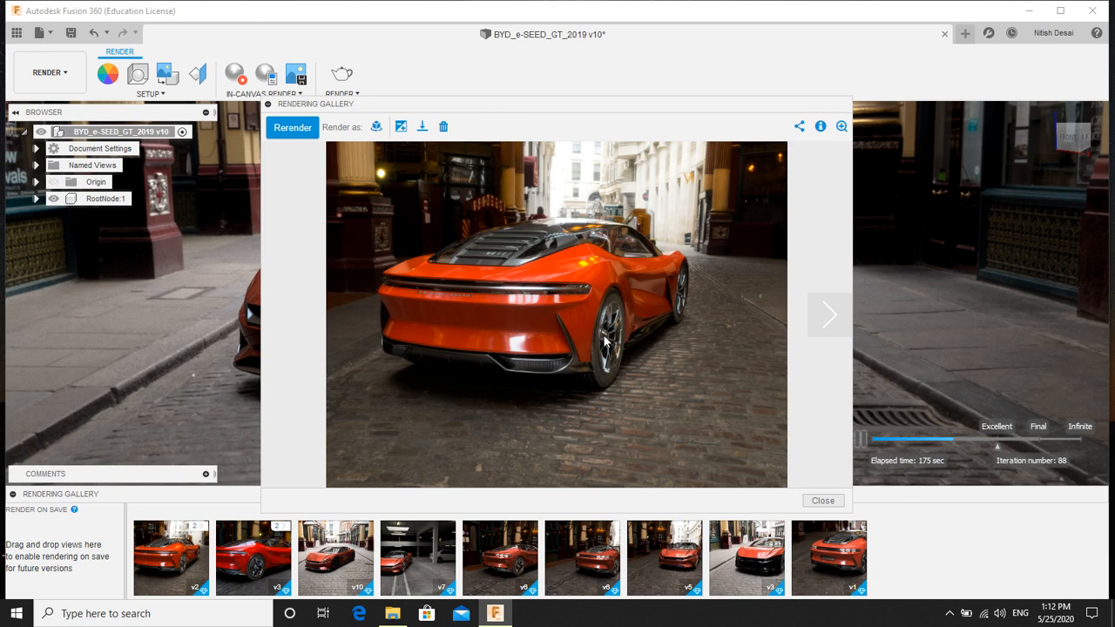
left_click(421, 126)
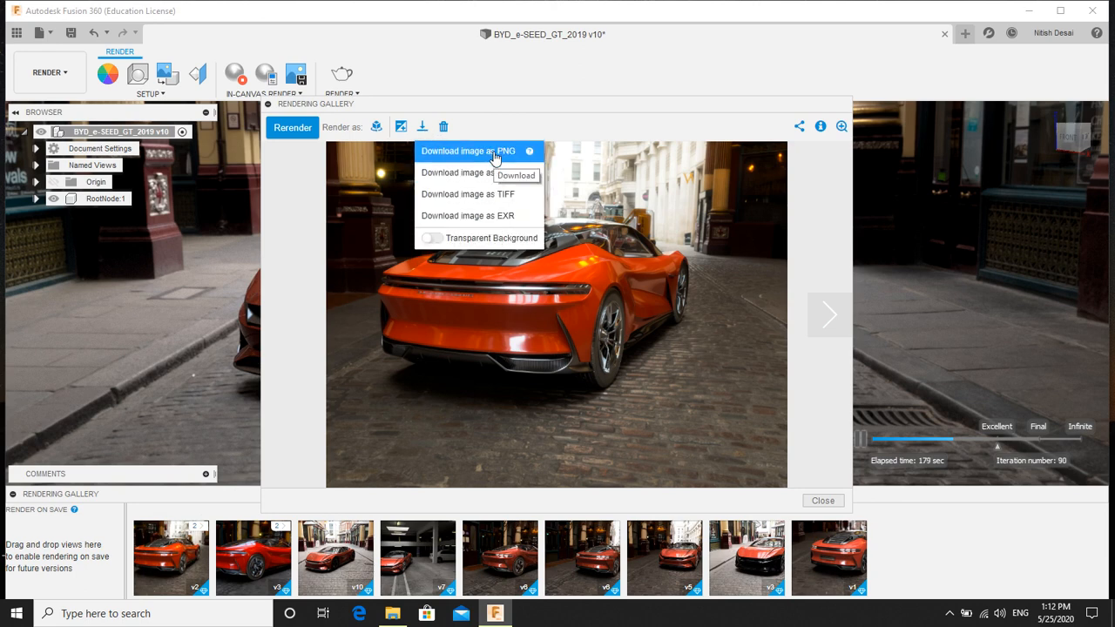
mouse_move(477, 173)
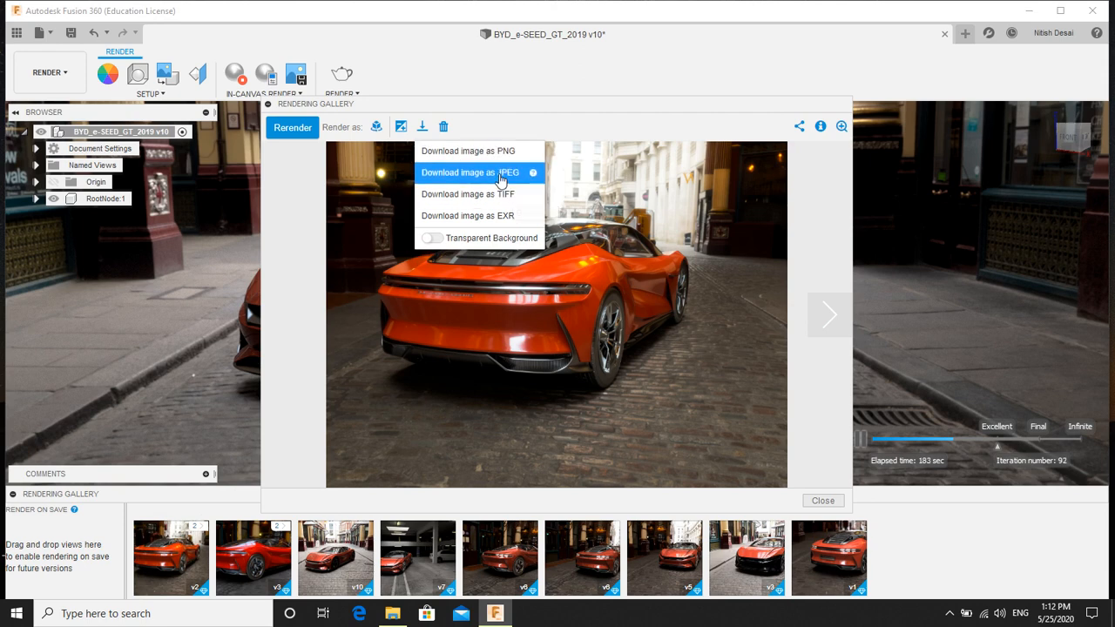
Download the render as a JPEG and save it to the Desktop.
left_click(469, 173)
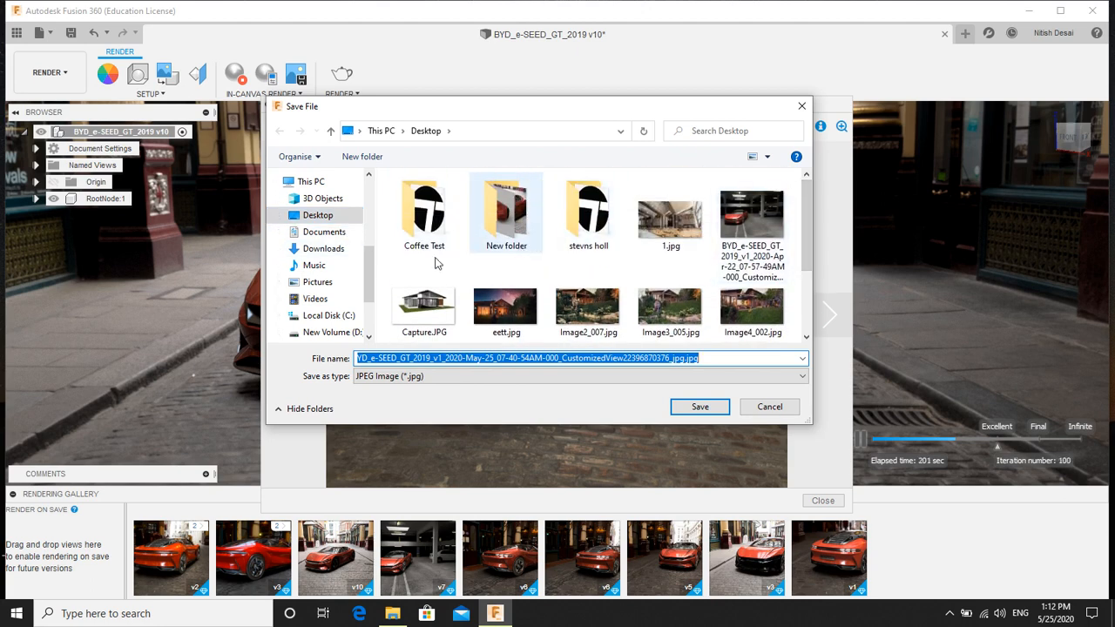
scroll("down", 3)
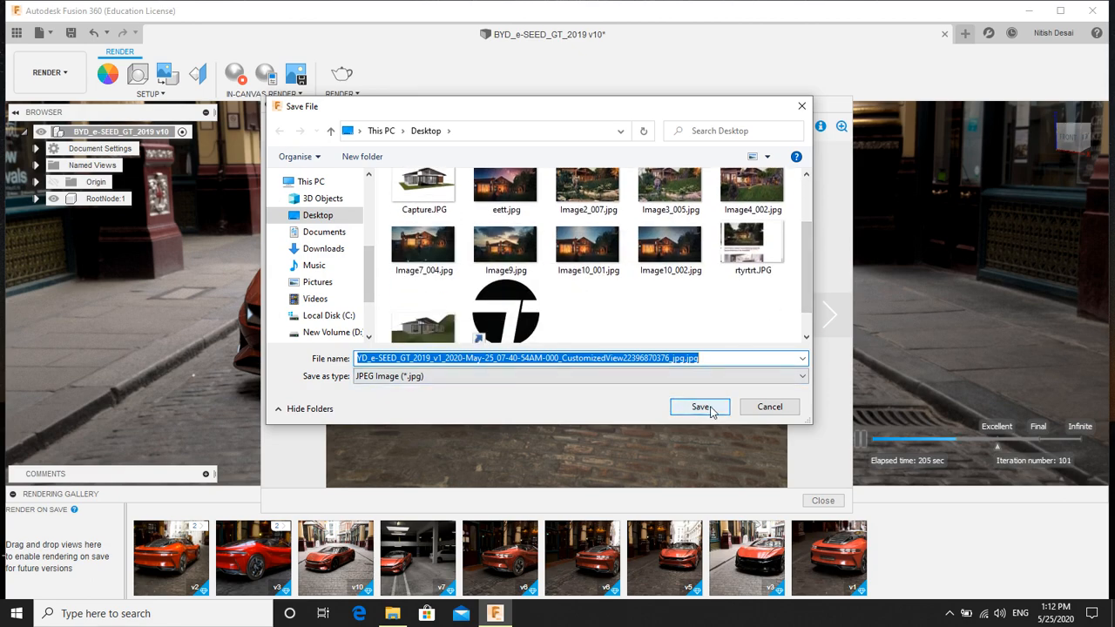
left_click(700, 407)
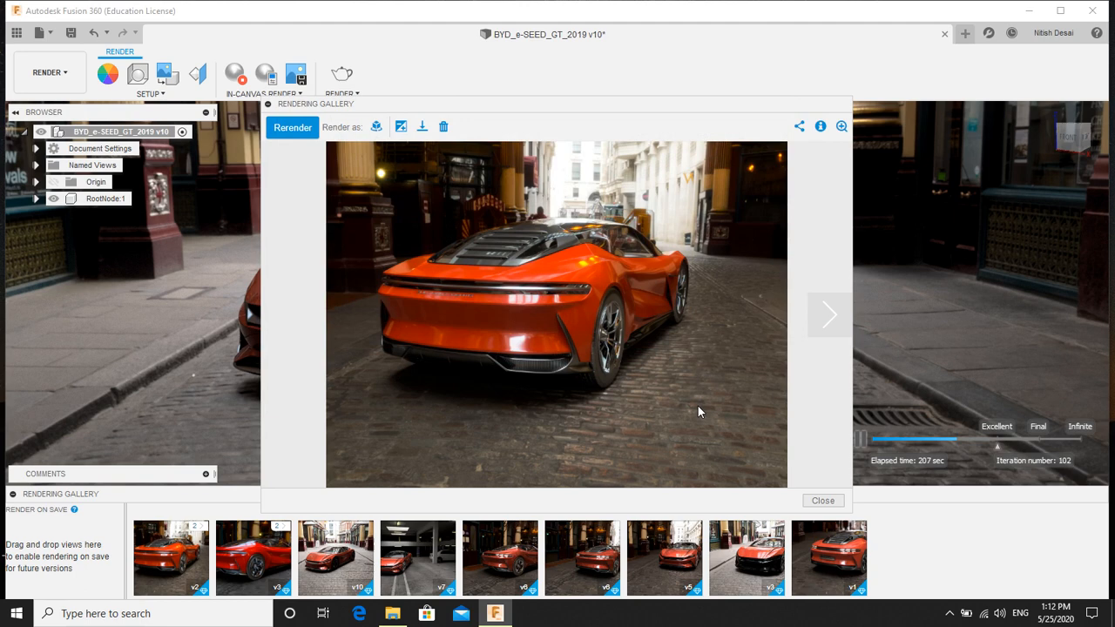
mouse_move(948, 258)
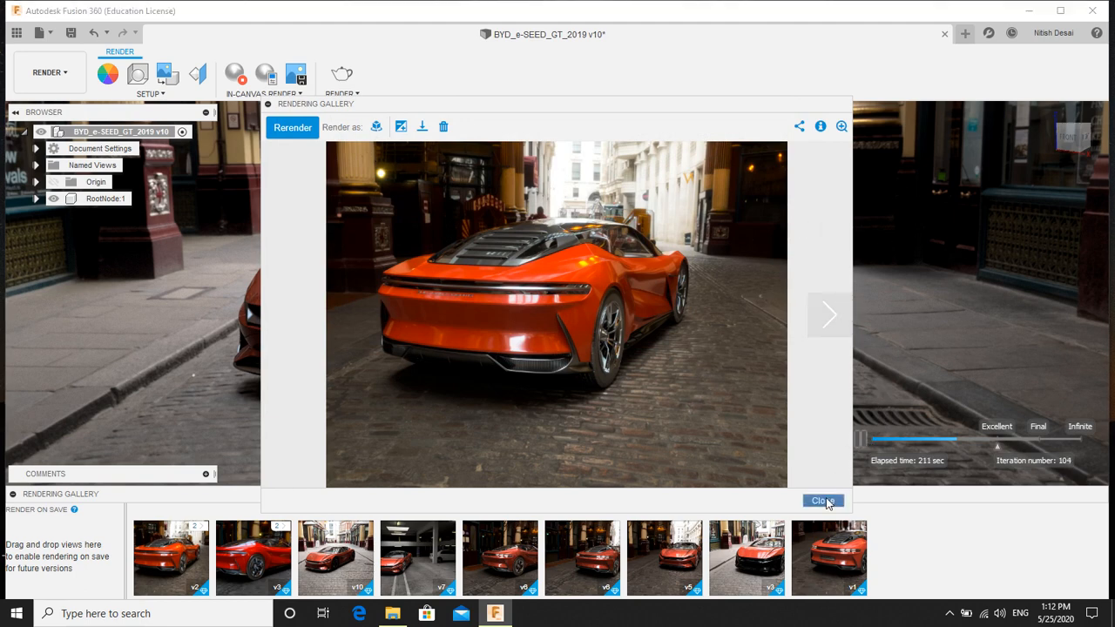
Close the Rendering Gallery to return to the in-canvas car render.
left_click(822, 502)
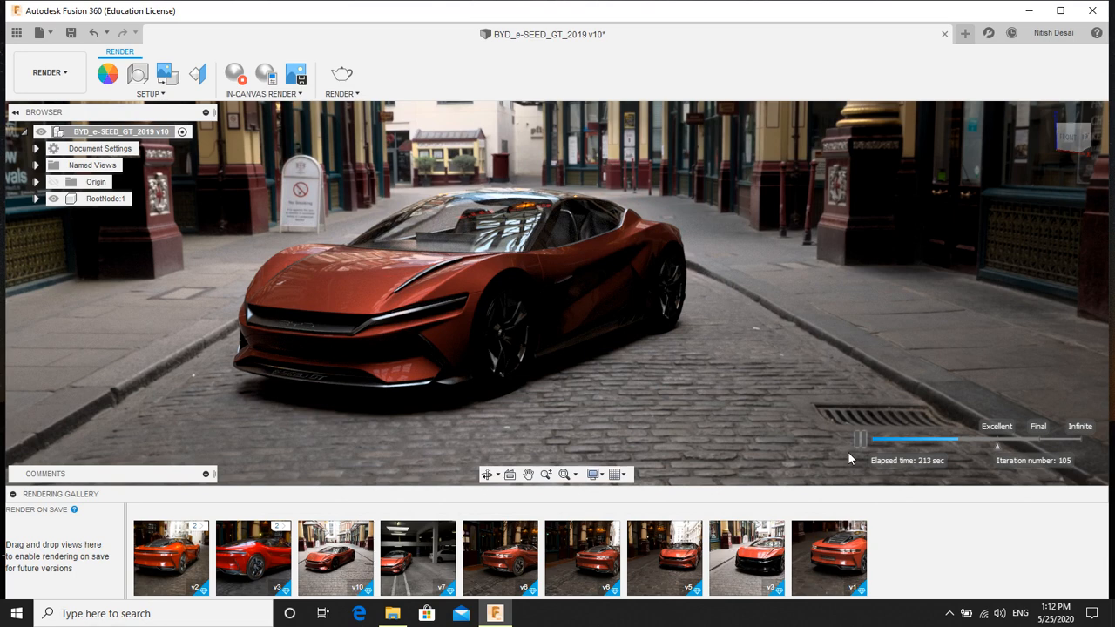
mouse_move(686, 390)
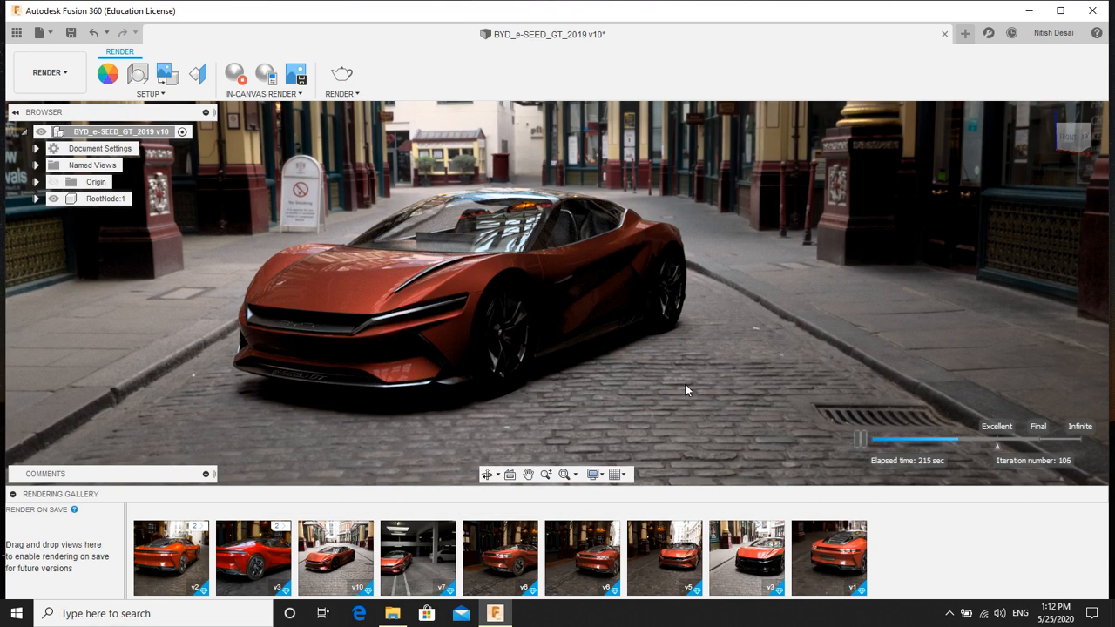